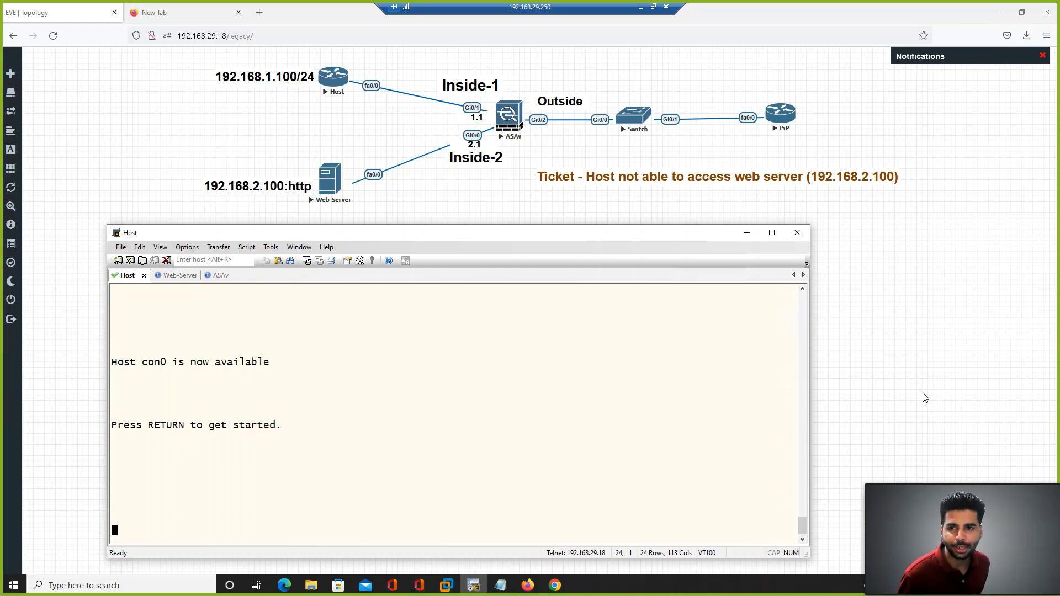
mouse_move(935, 405)
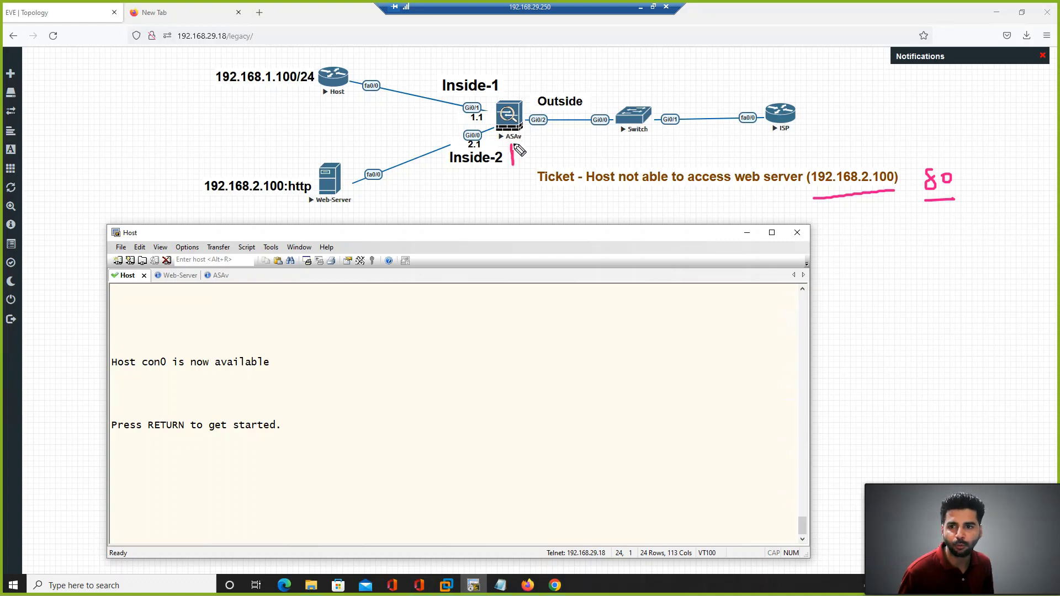
On the Host, enter enable and telnet to 192.168.2.100 on port 80.
drag(514, 159, 548, 138)
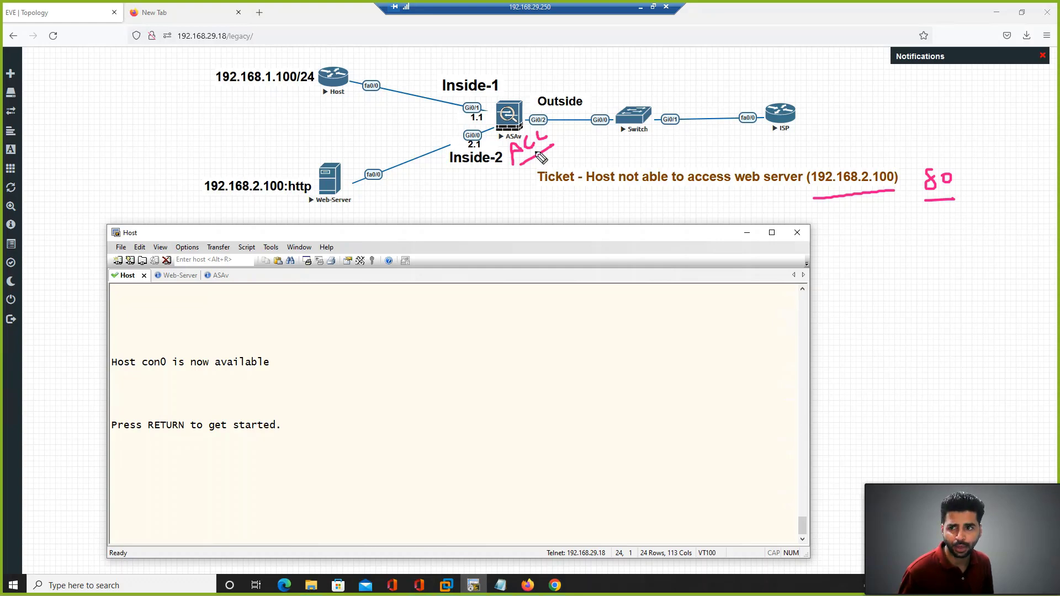
drag(233, 103, 301, 100)
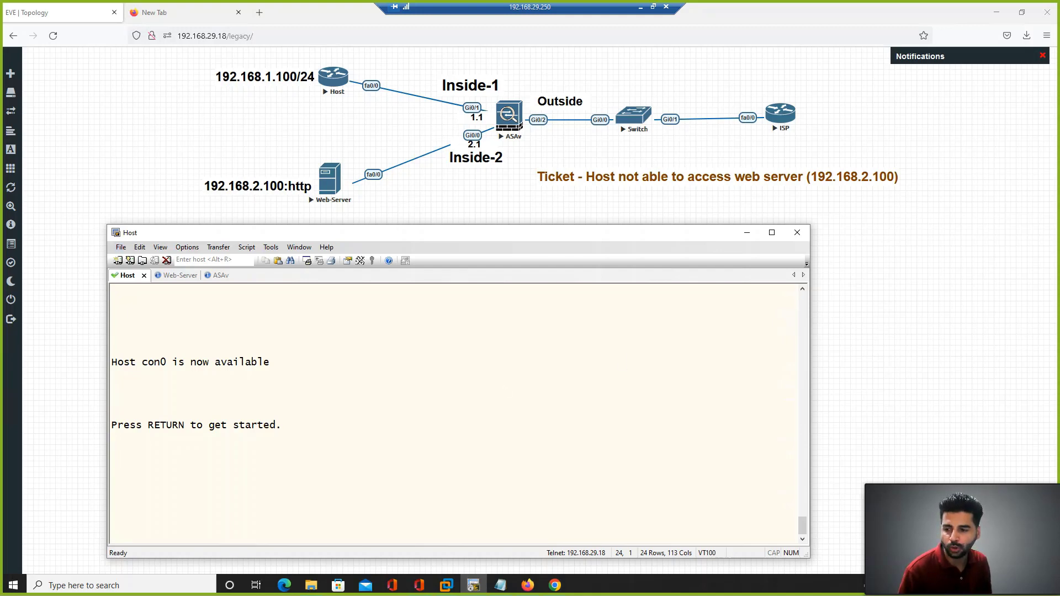
text(en)
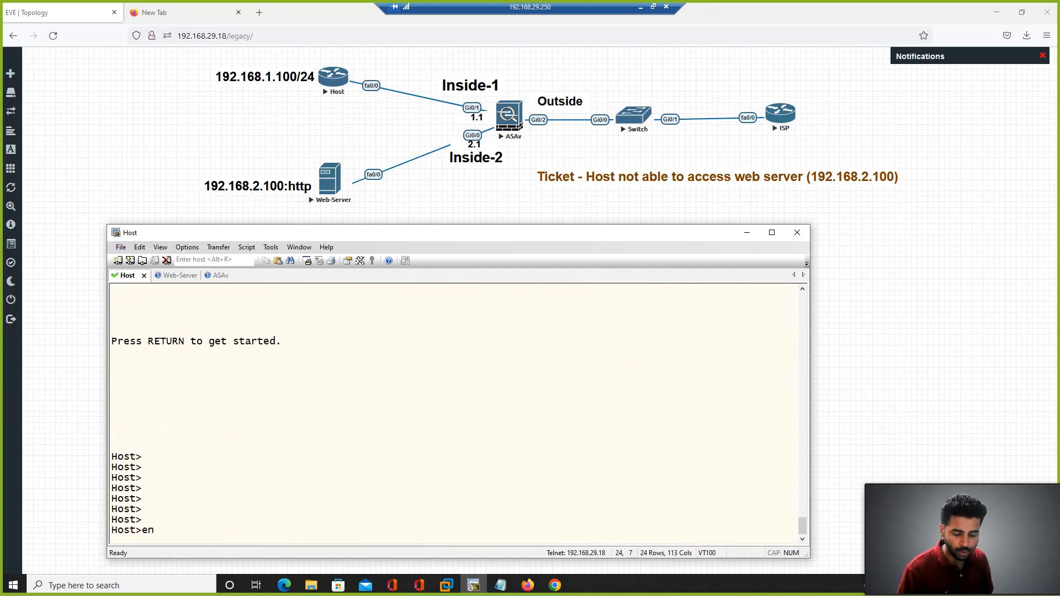
text(telnet 1)
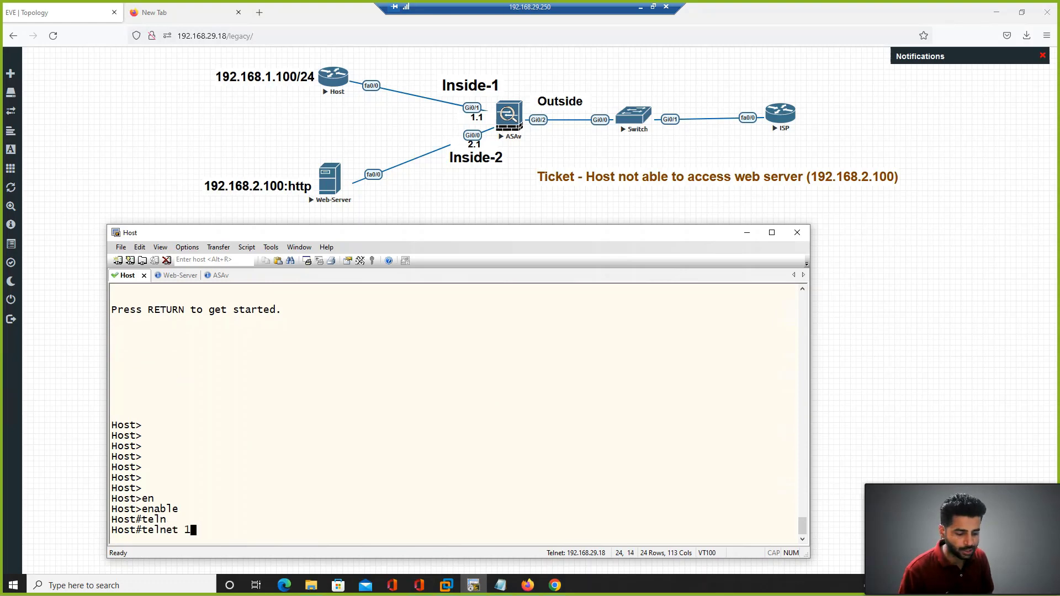
text(92.1)
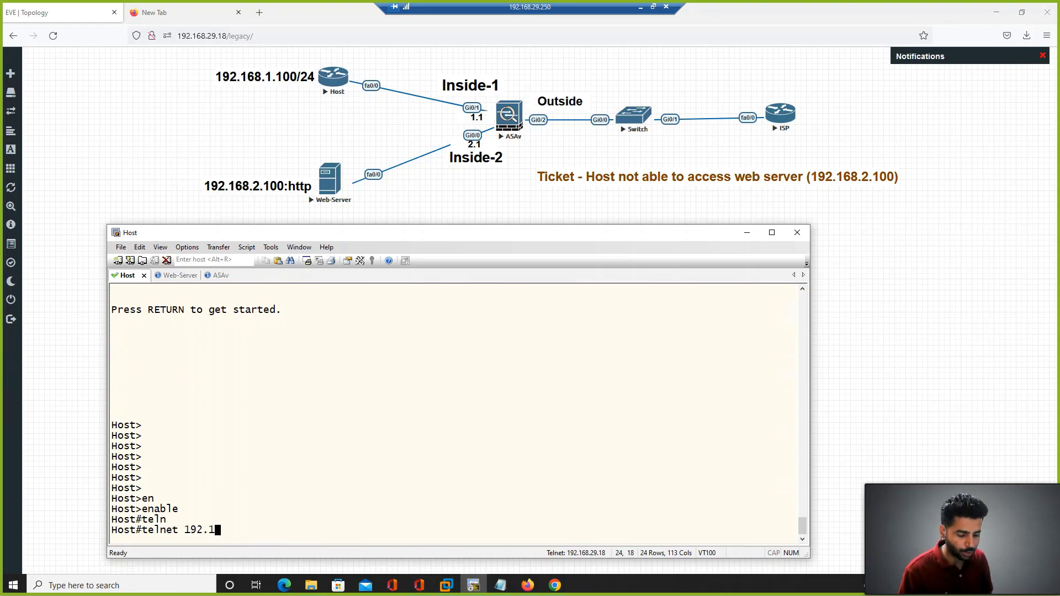
text(68.2.)
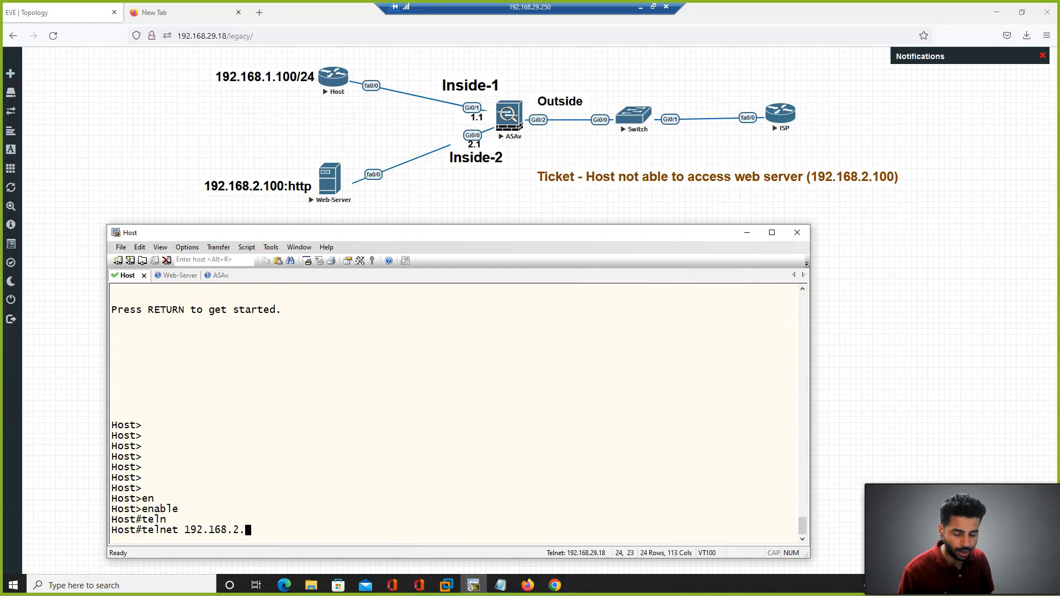
text(100 80)
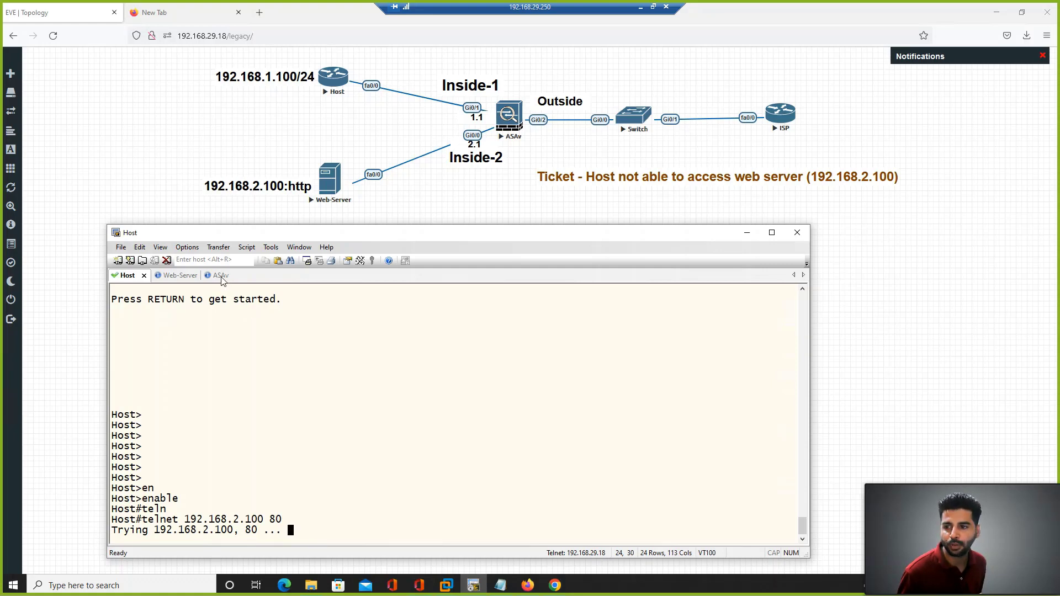
On ASAv, run 'show route 192.168.1.100' and highlight the Inside-1 interface.
click(217, 275)
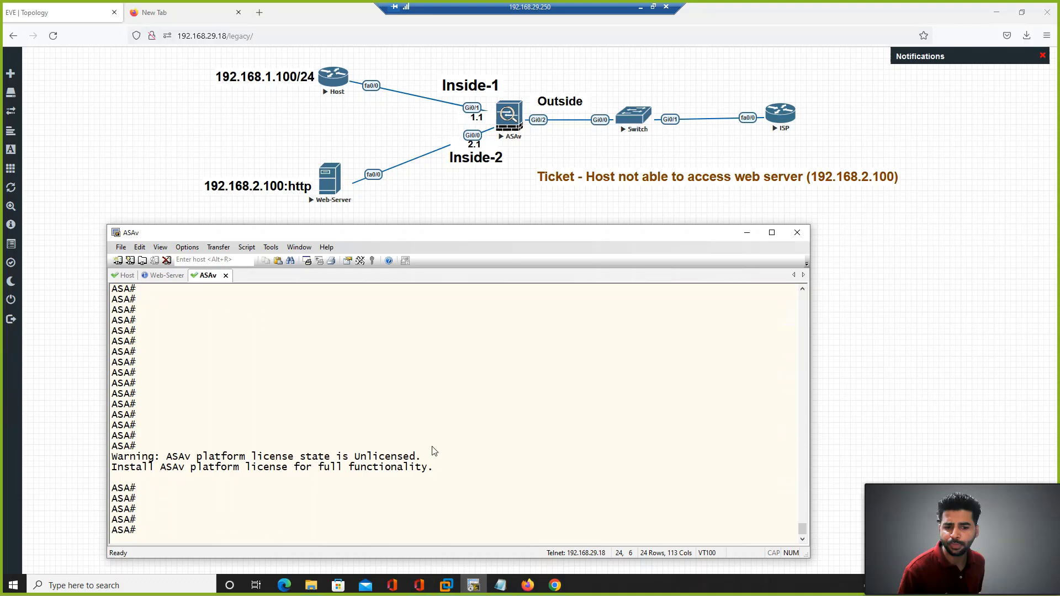
mouse_move(495, 451)
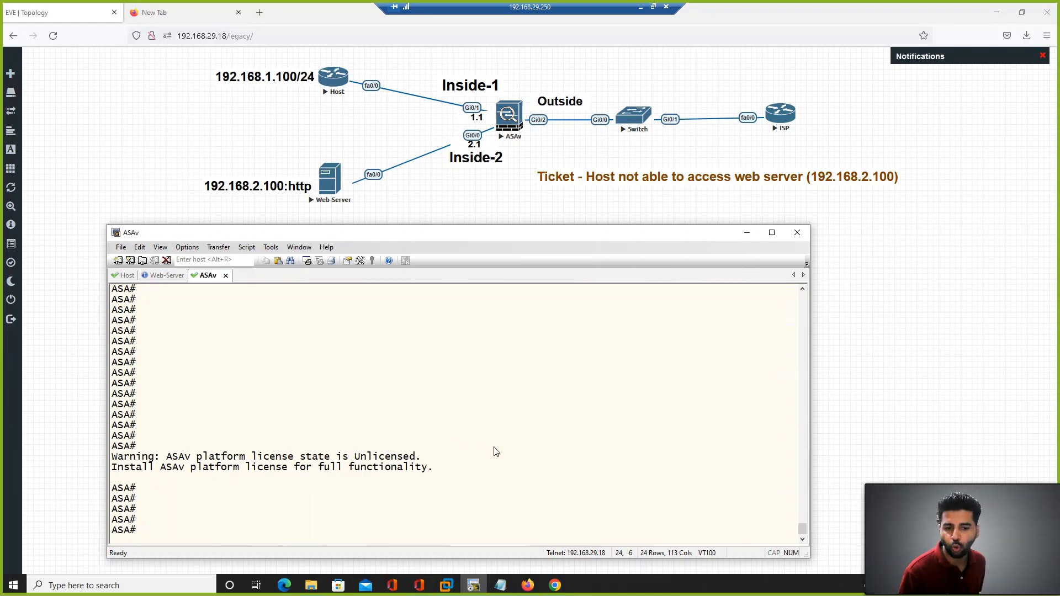
mouse_move(472, 411)
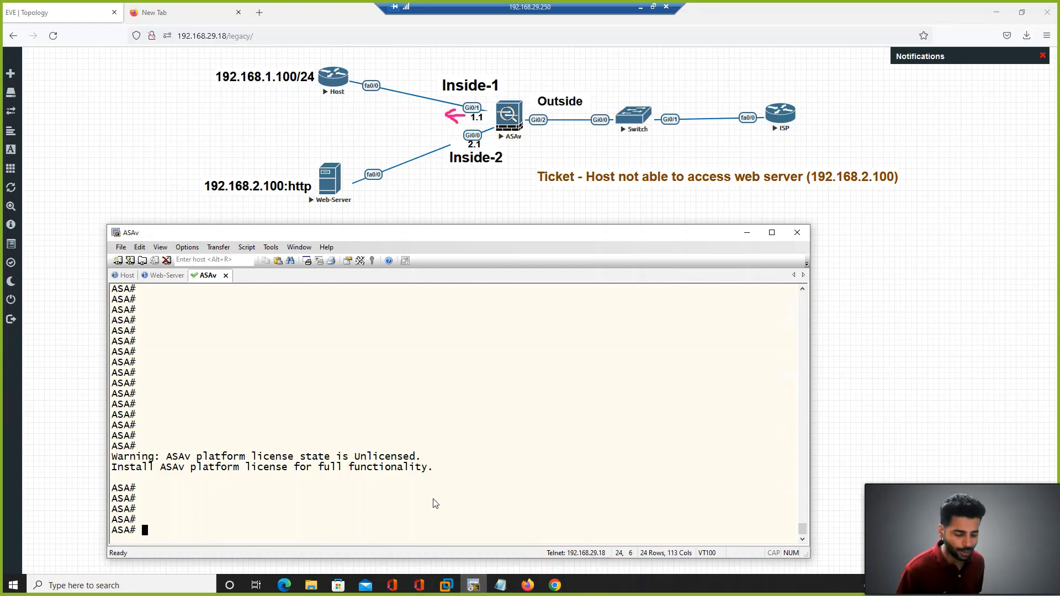
text(show route)
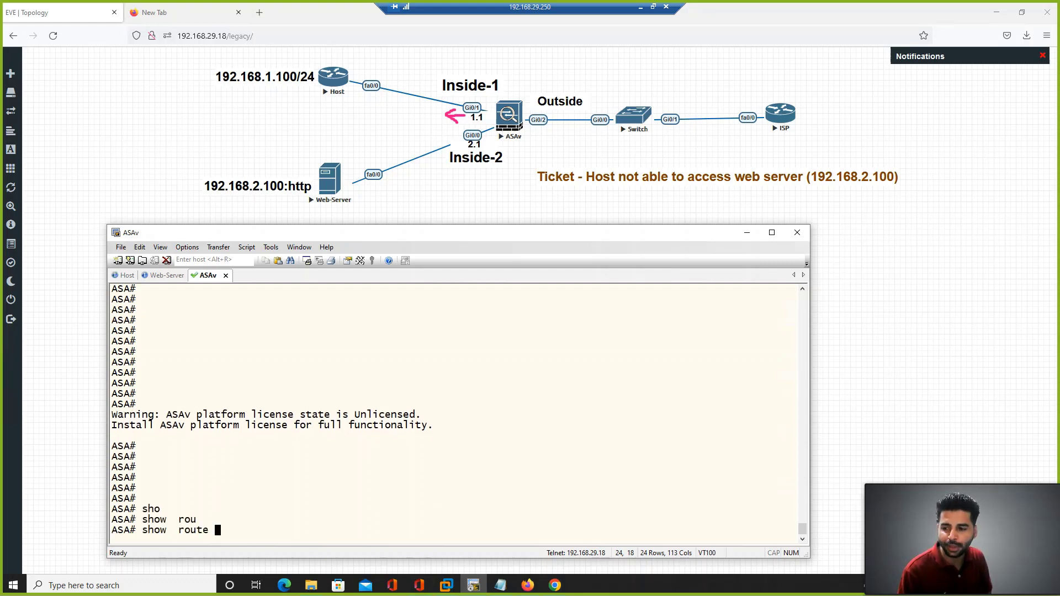
text(192.168.1.100)
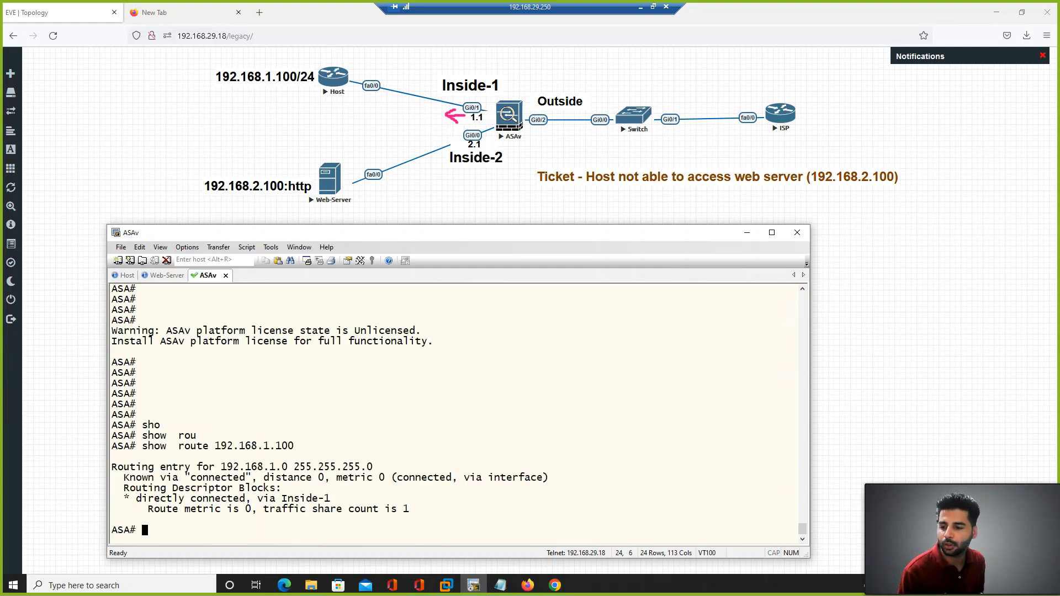
drag(212, 446, 293, 445)
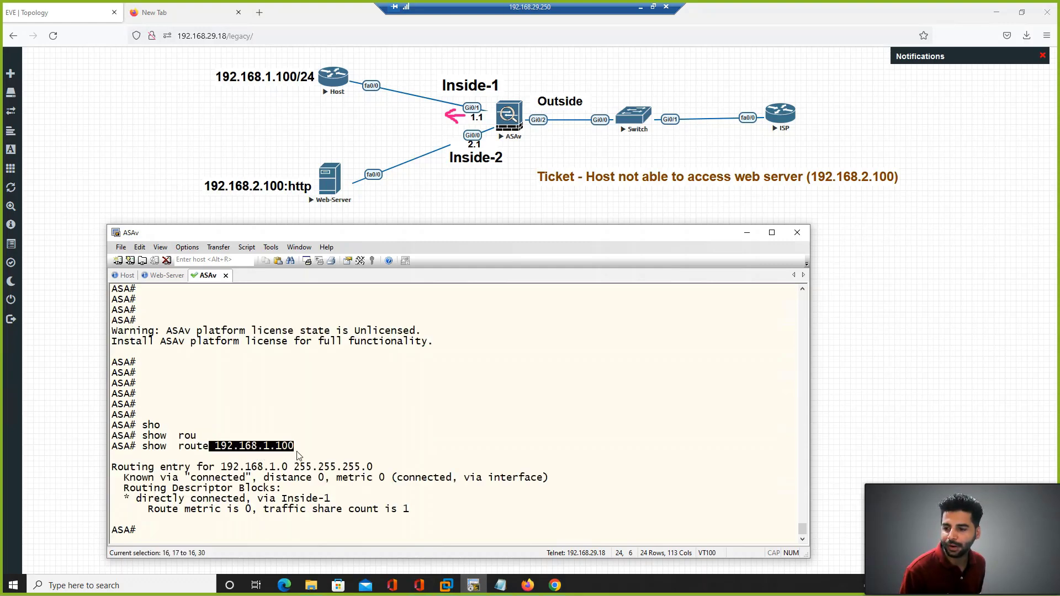
double_click(304, 498)
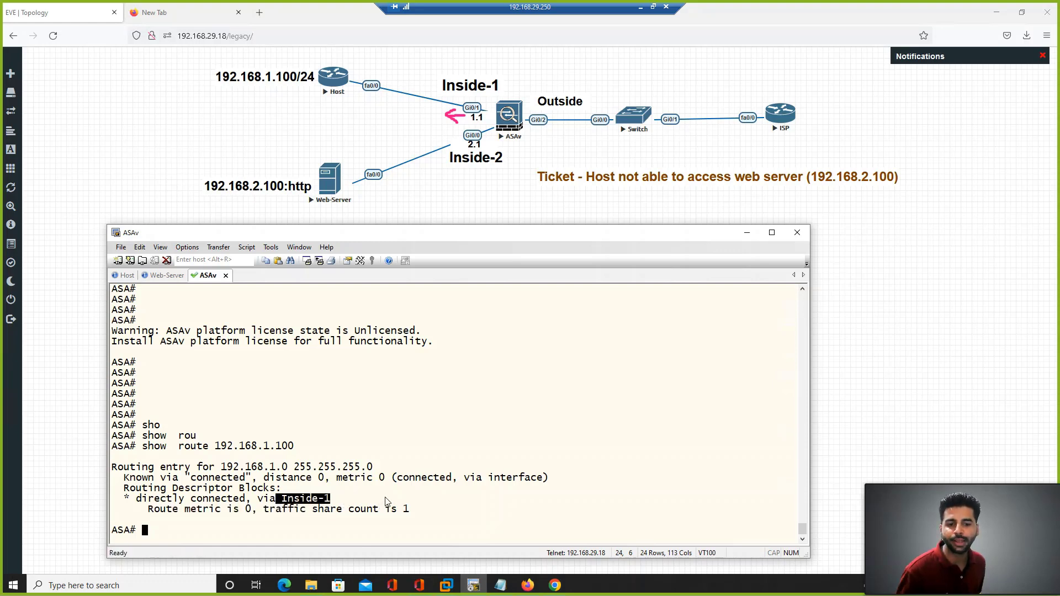
mouse_move(437, 506)
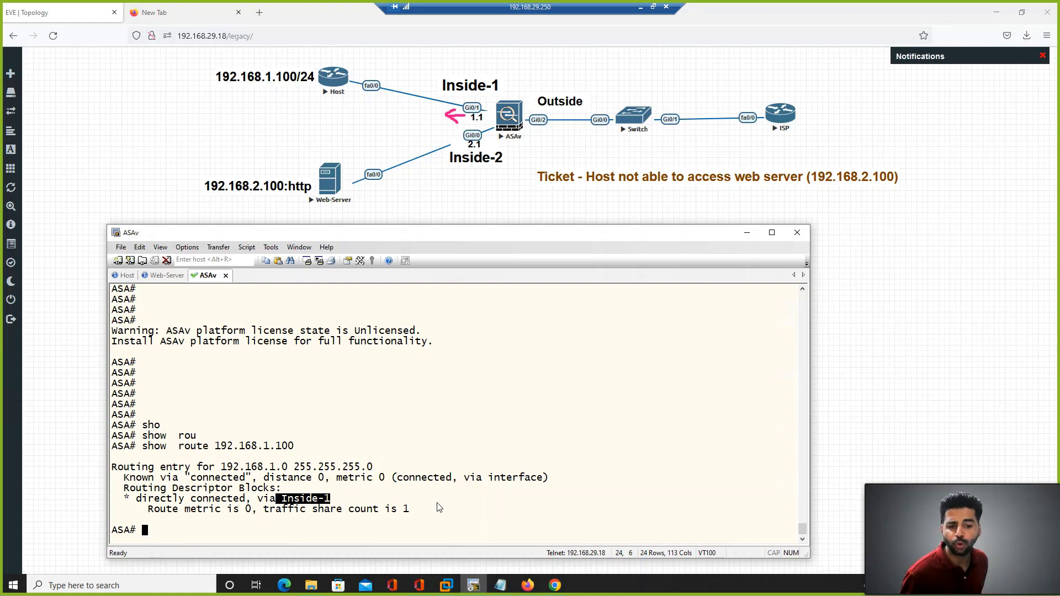
mouse_move(508, 530)
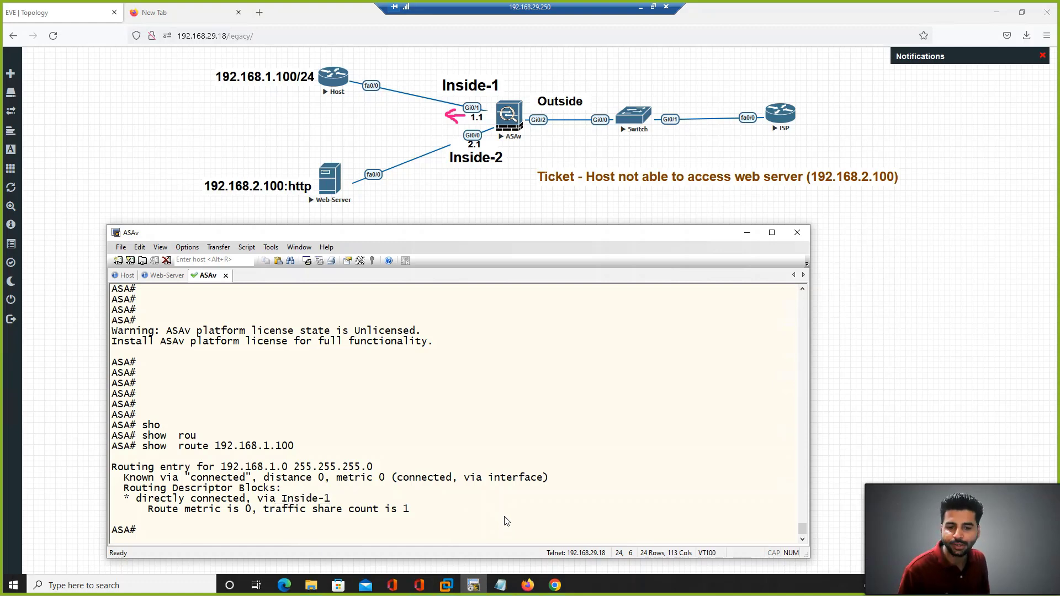
Run packet-tracer input Inside-1 tcp 192.168.1.100 to 192.168.2.100 port 80.
text(packet-tracer input)
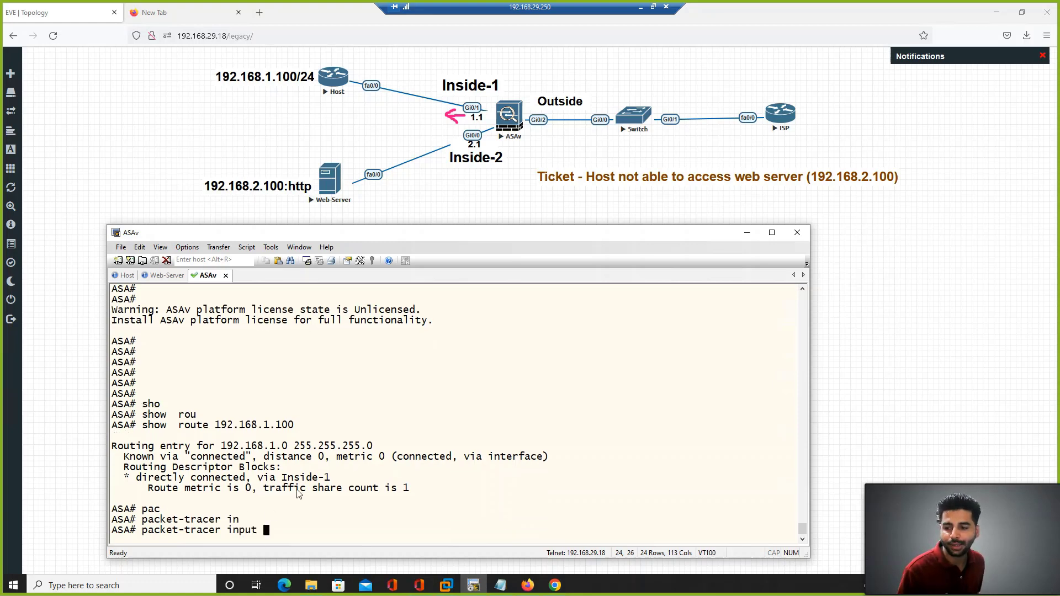
double_click(304, 477)
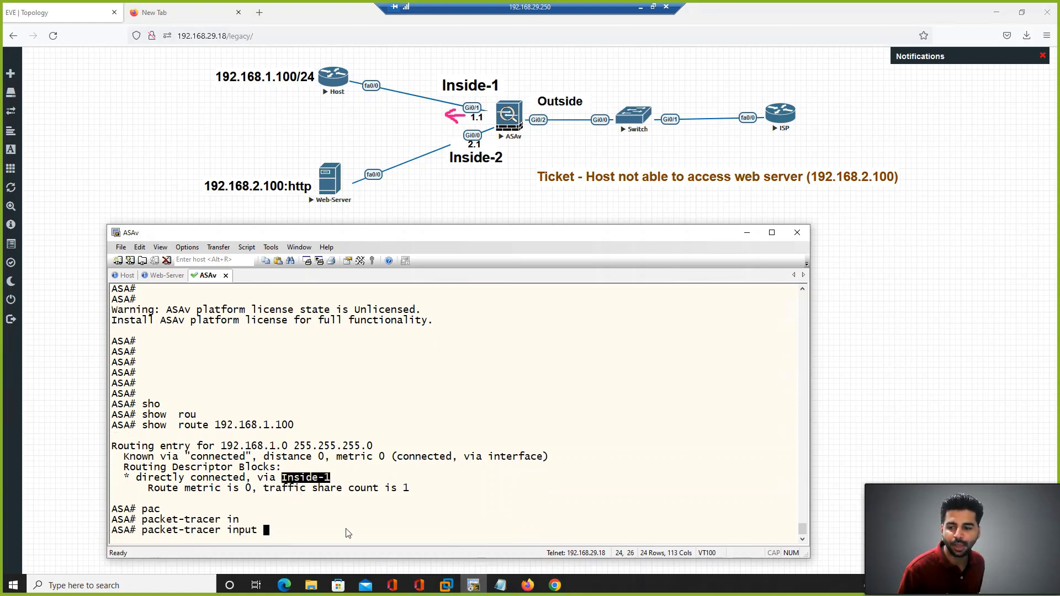
text(Inside-1 tcp)
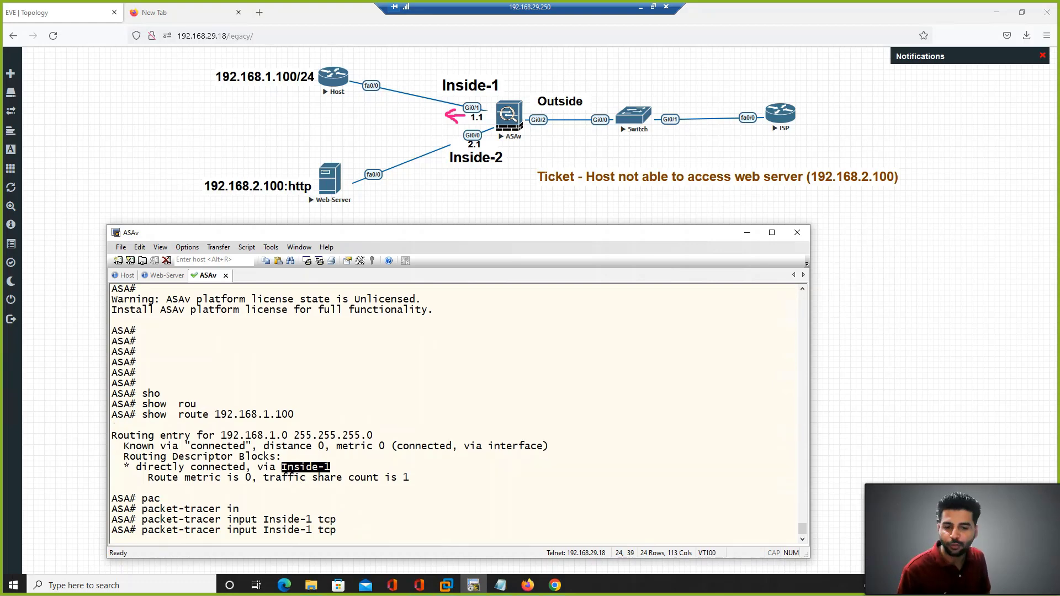
text(192.168.1.100)
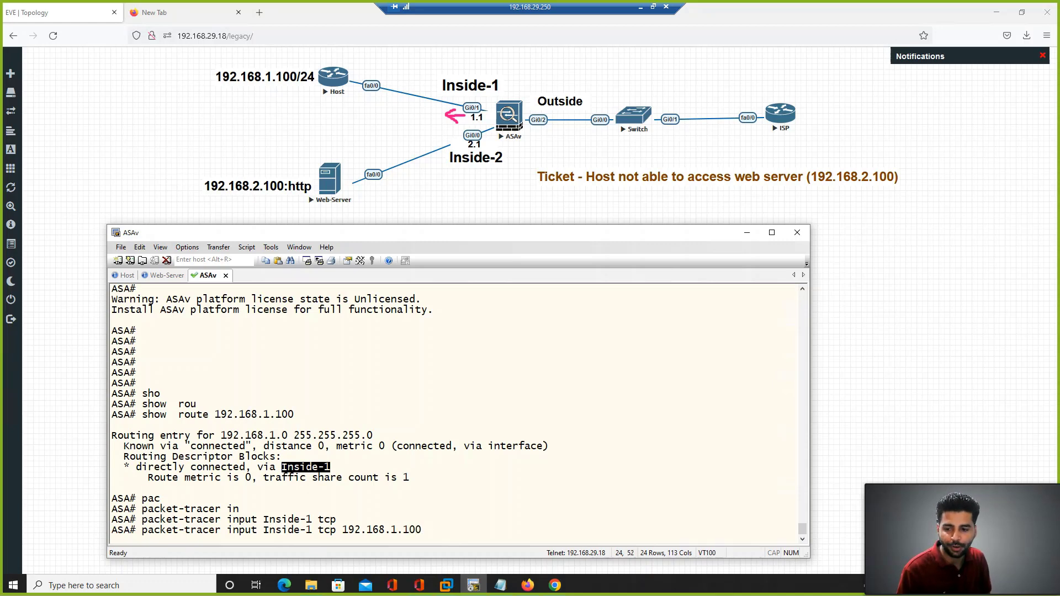
text(1)
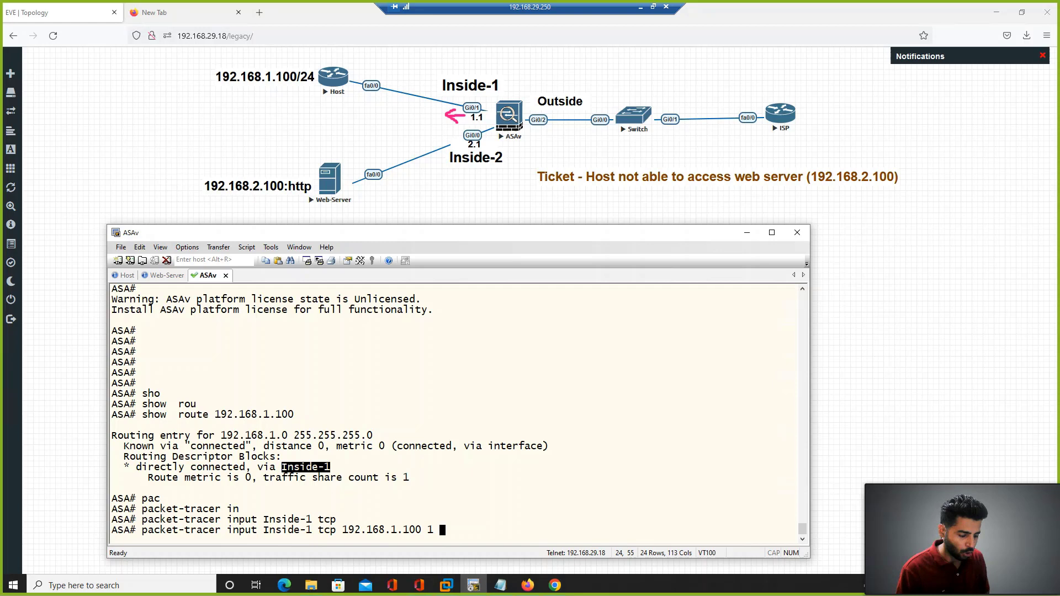
text(9)
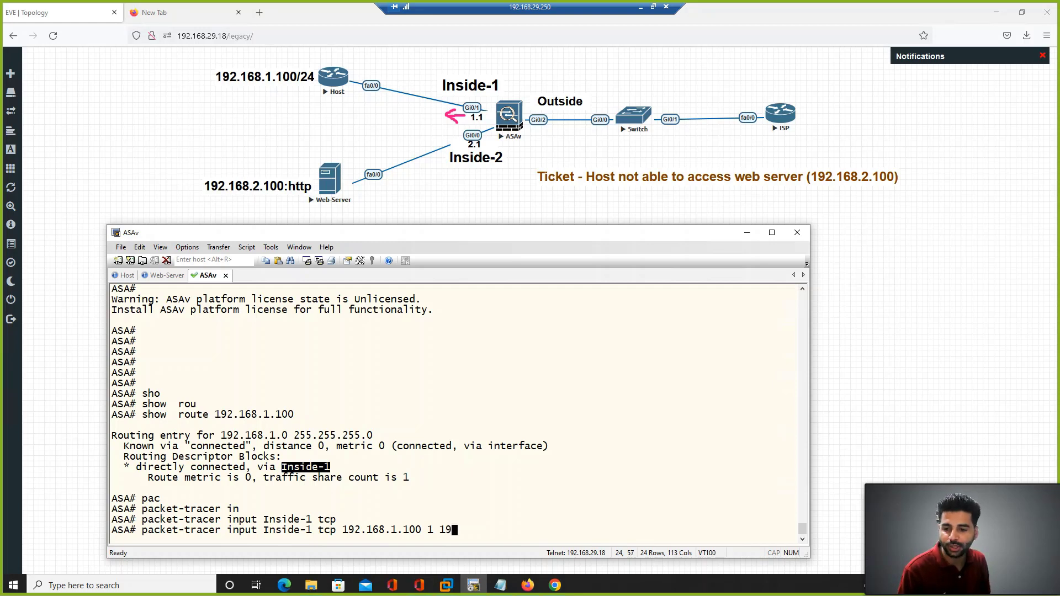
text(192.168.2.100)
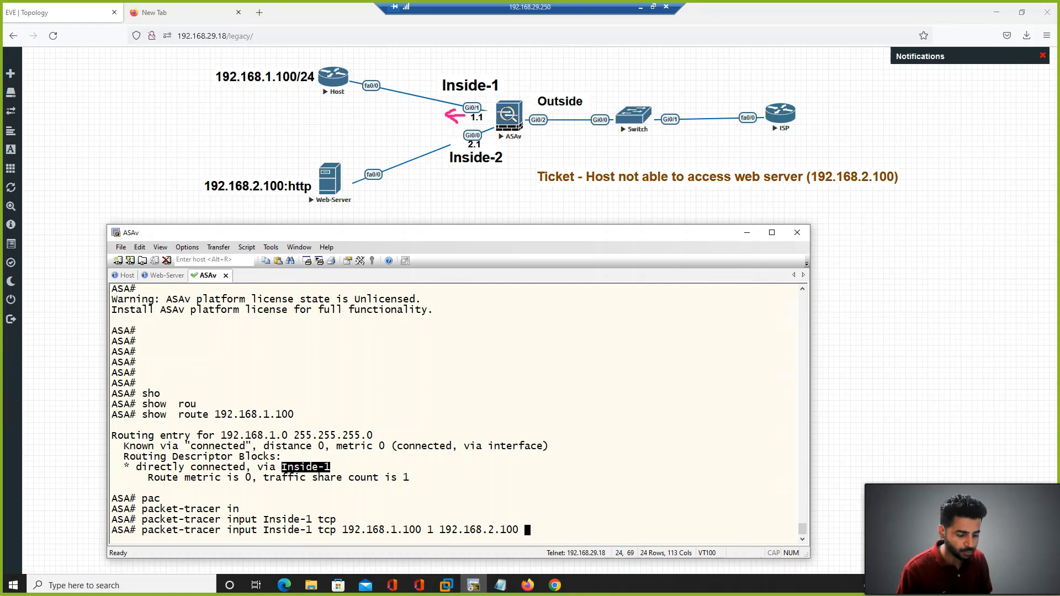
text(8)
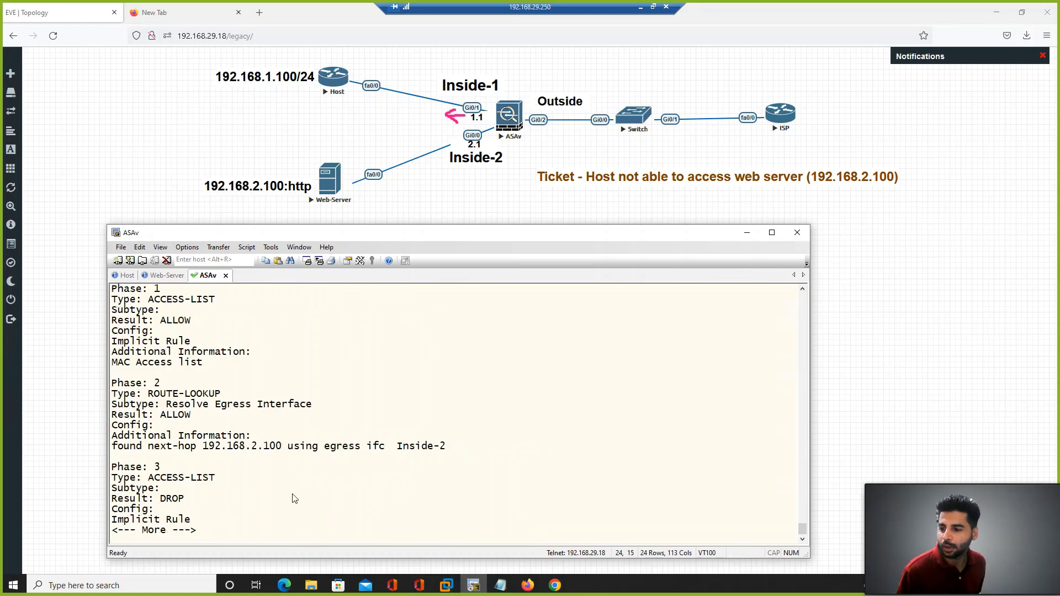
Show the rest of the trace, then run 'show running-config access-group'.
key(space)
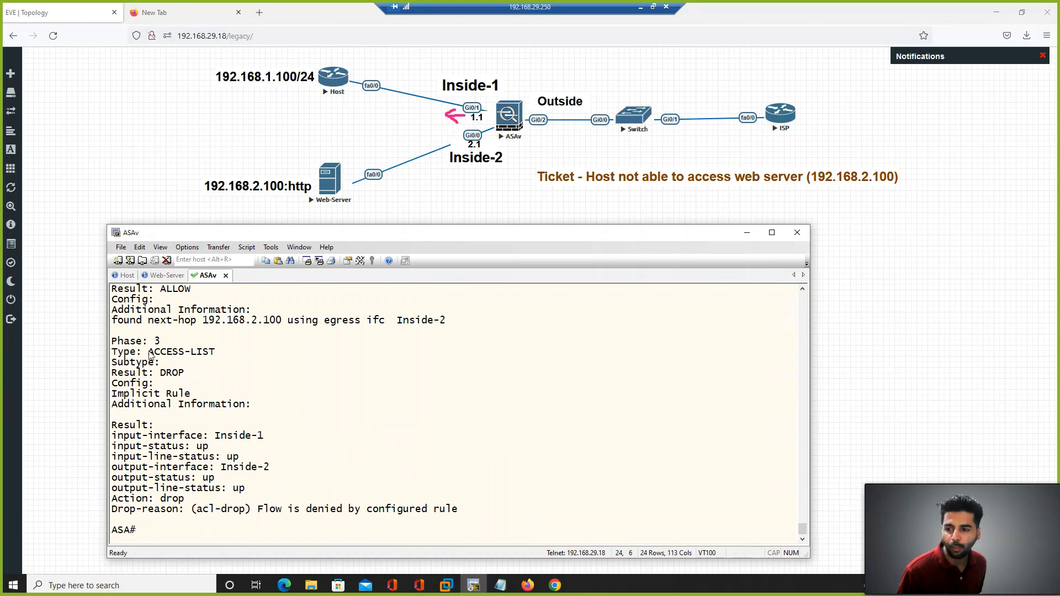
double_click(170, 372)
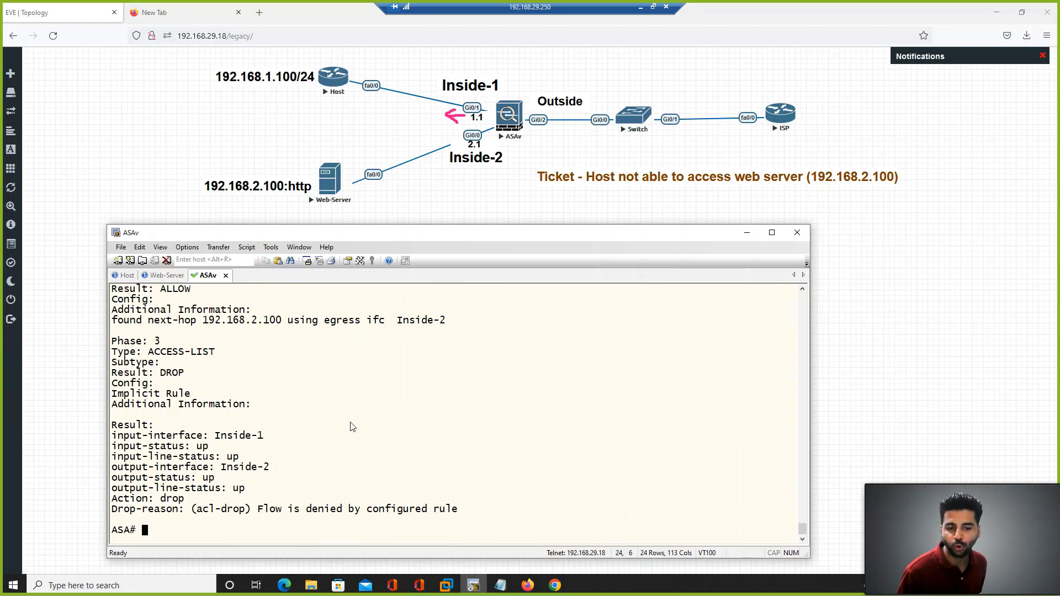
text(show)
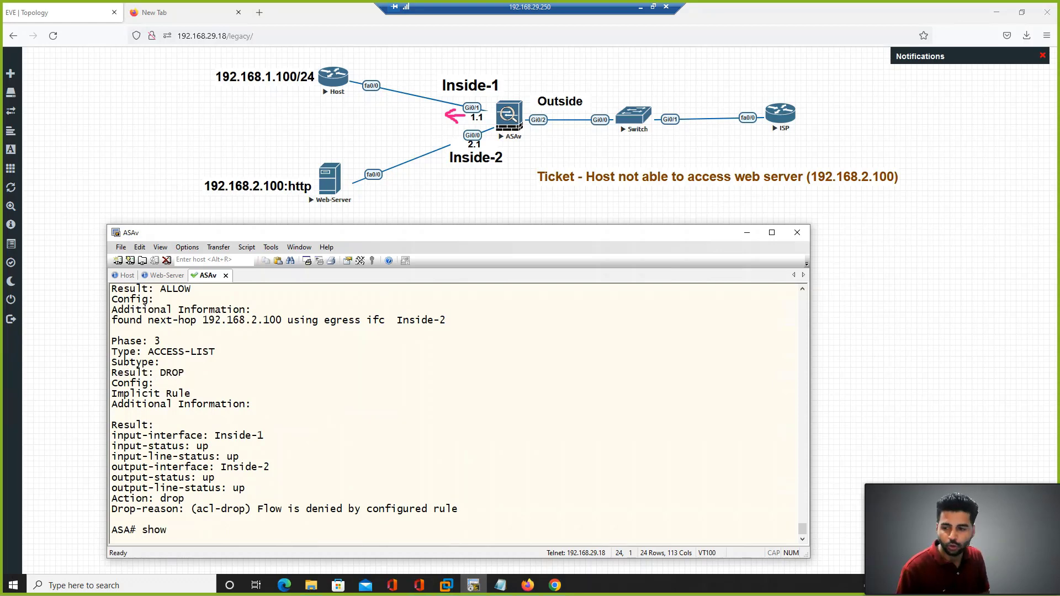
text(show running-config access-group)
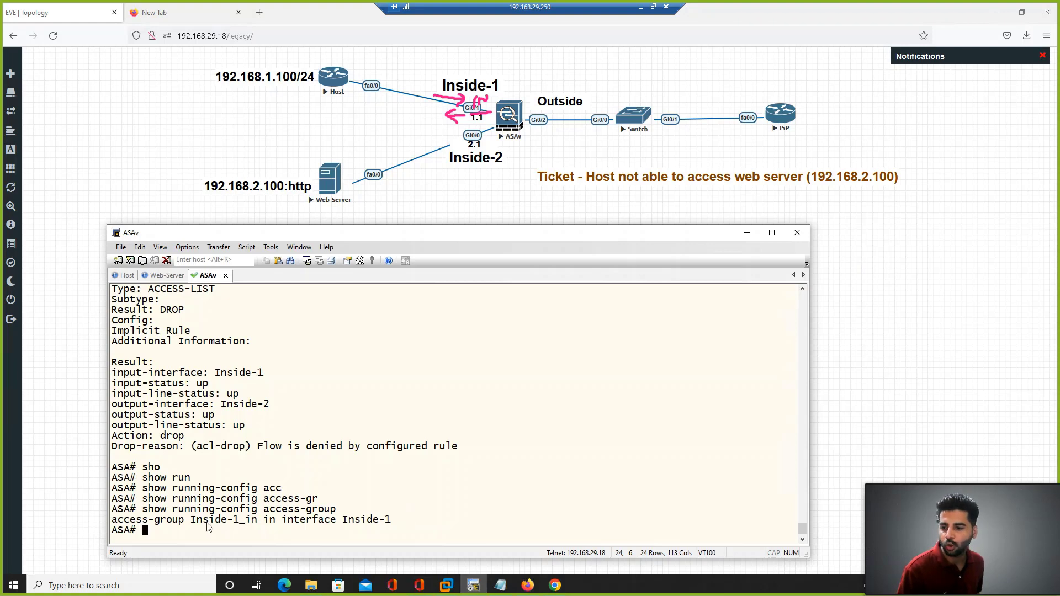
Display the Inside-1_in access list and highlight its permit entry.
double_click(223, 519)
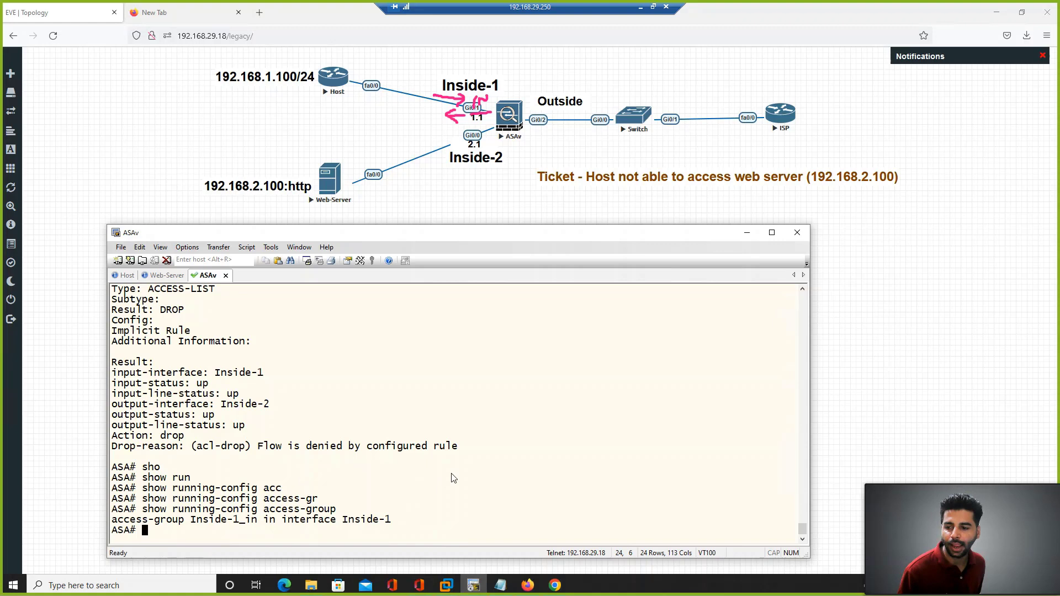
text(show acc)
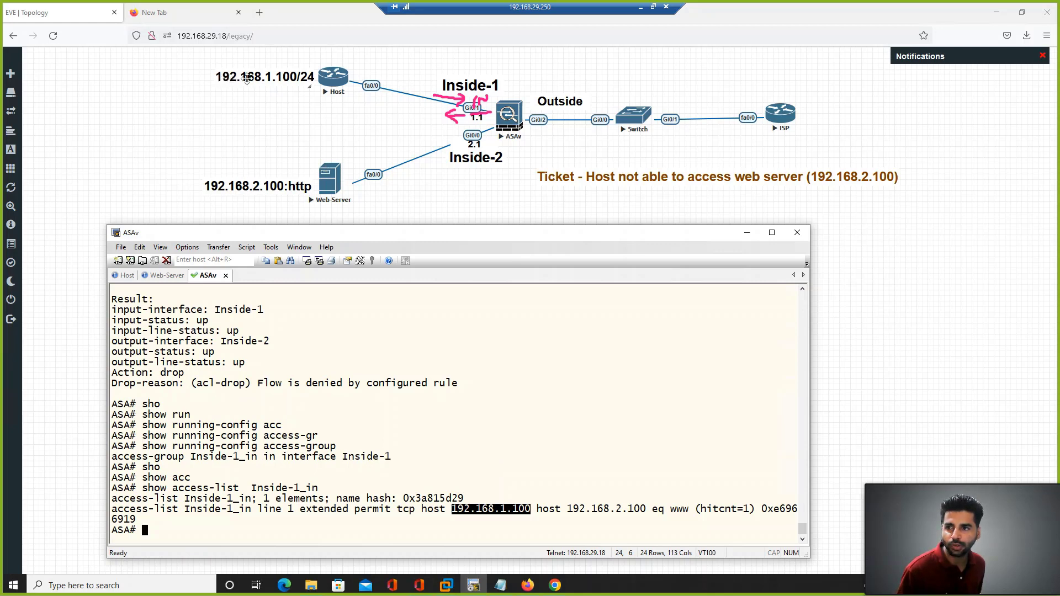
mouse_move(572, 513)
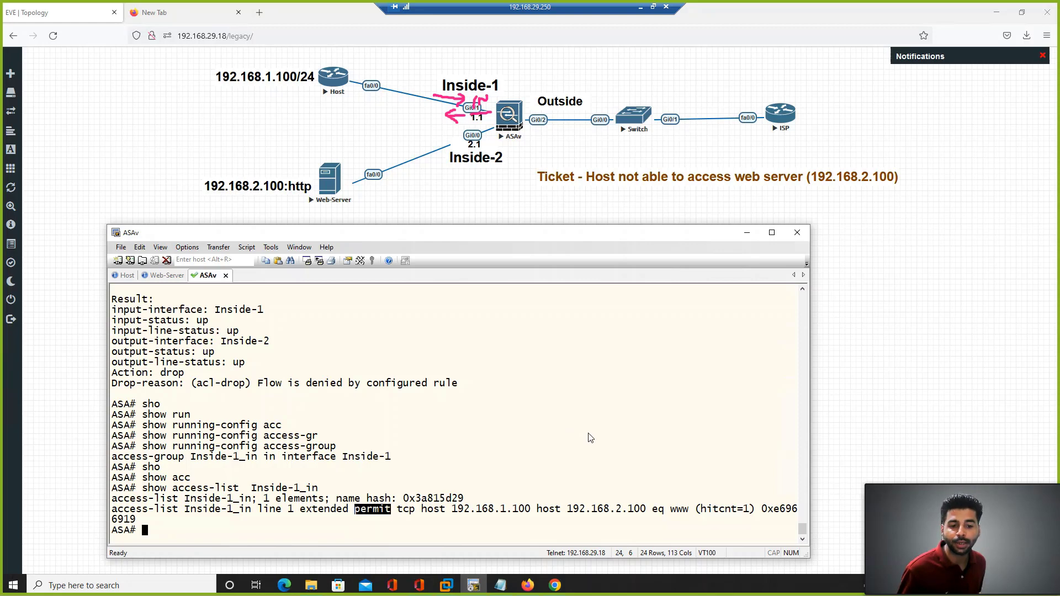
mouse_move(585, 439)
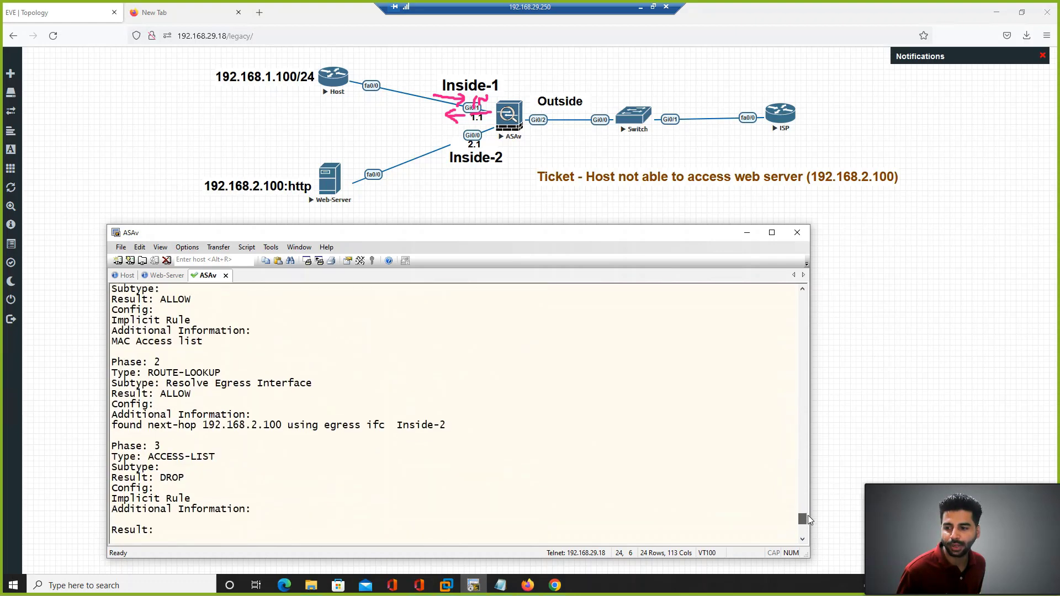
drag(112, 445, 251, 509)
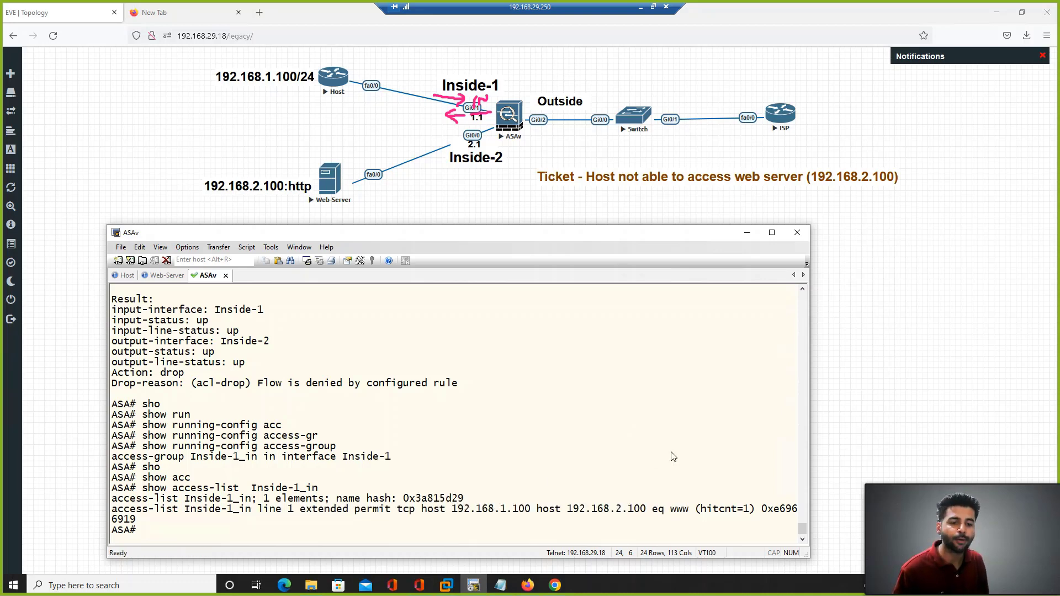
mouse_move(722, 443)
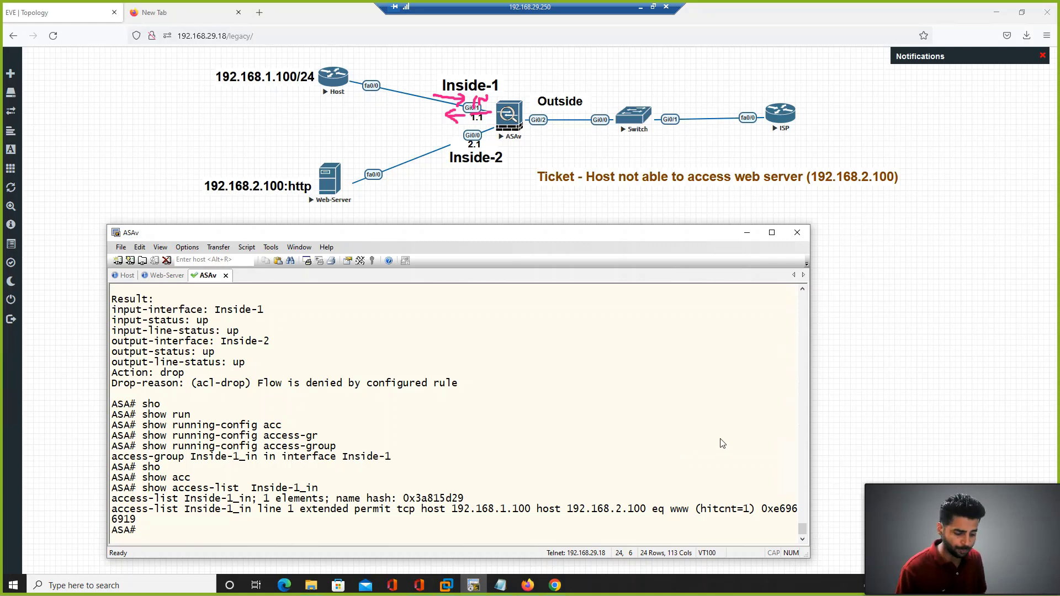
Show running-config for gigabitEthernet 0/0 and 0/1, both at security-level 50.
text(show)
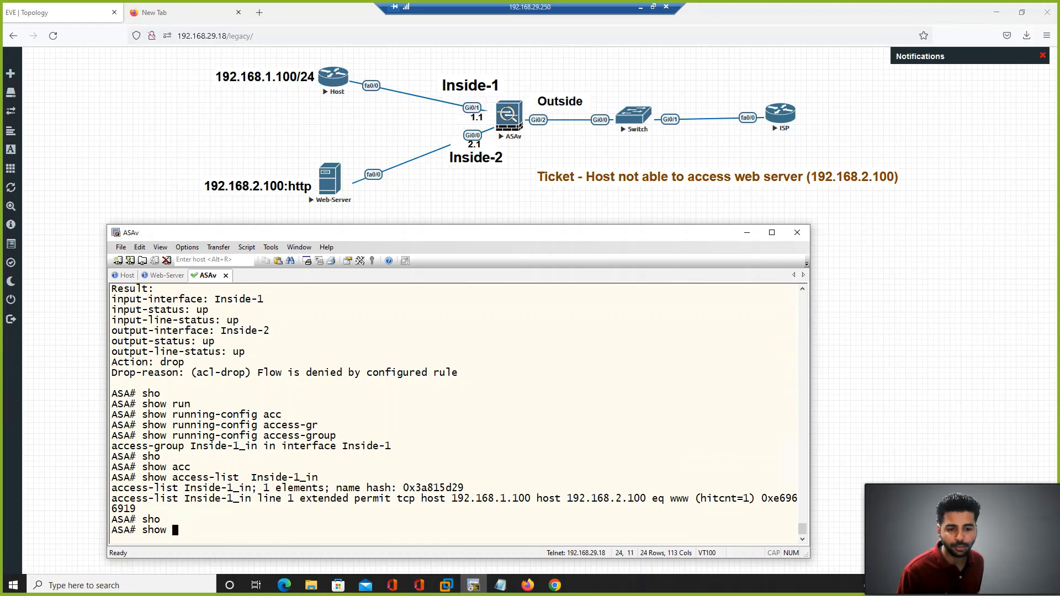
mouse_move(381, 223)
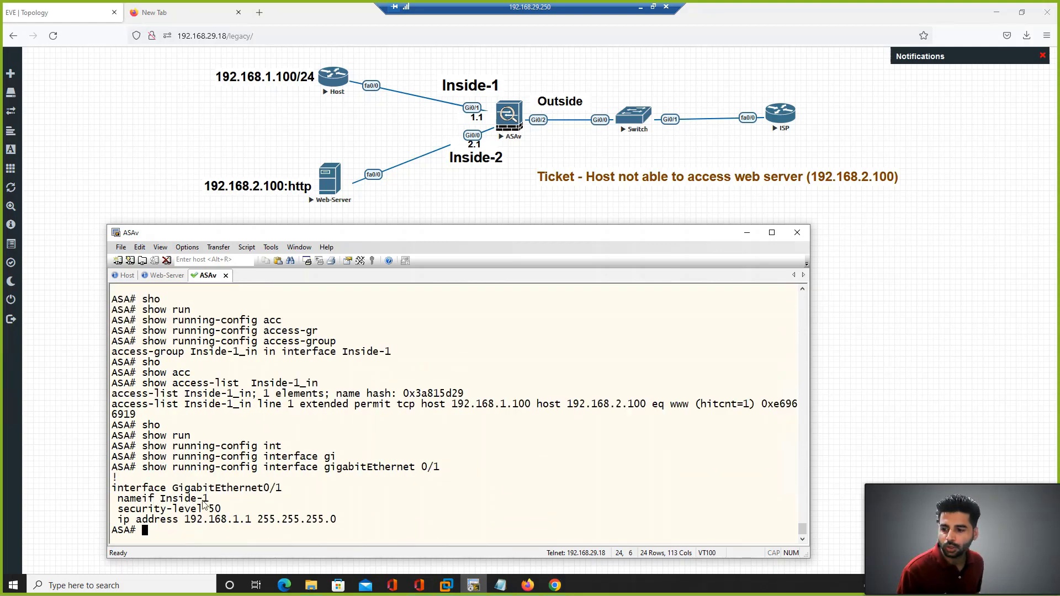
double_click(181, 498)
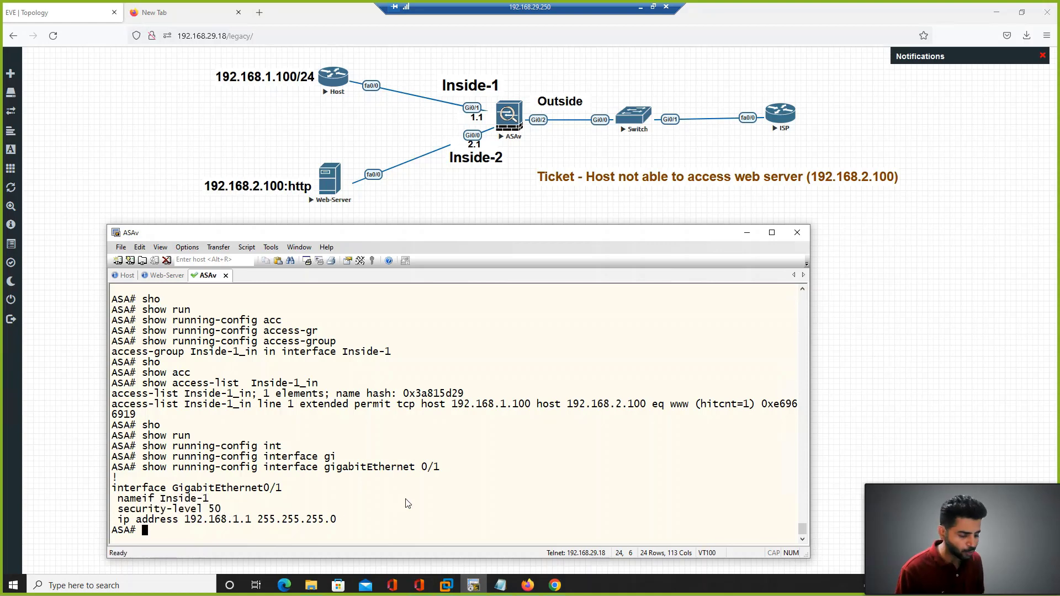
text(show running-config interface gigabitEthernet 0/1)
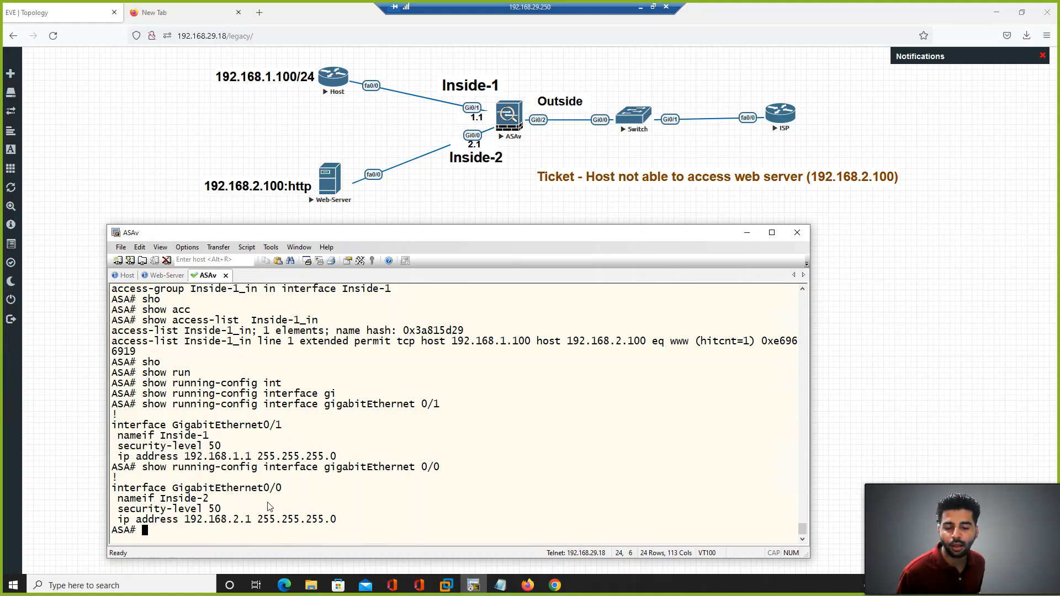
mouse_move(382, 514)
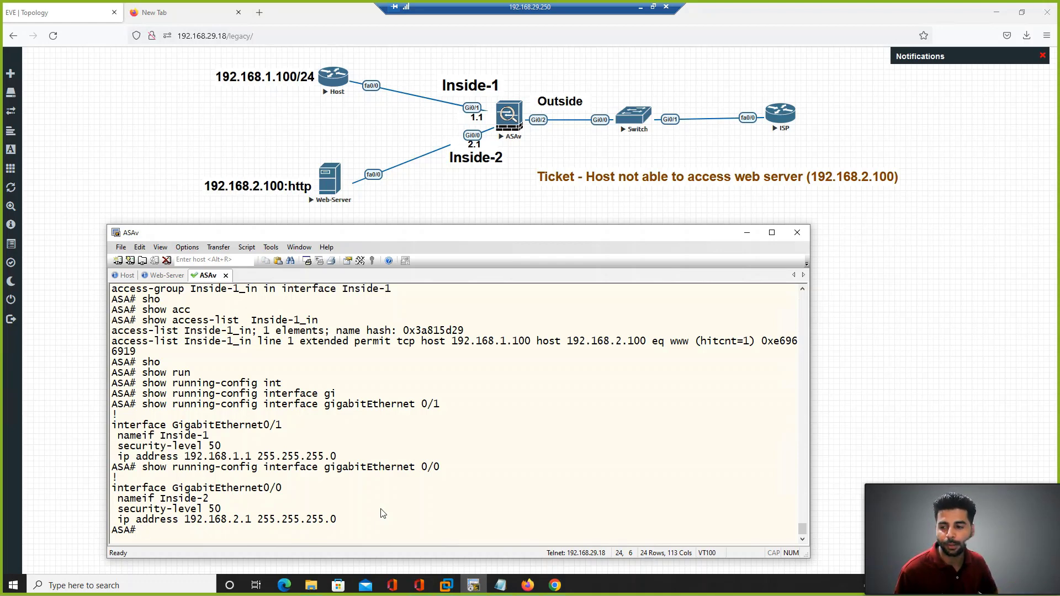
Run 'show running-config same-security-traffic' (empty), then enter 'config t'.
text(show running-config same-security-traffic)
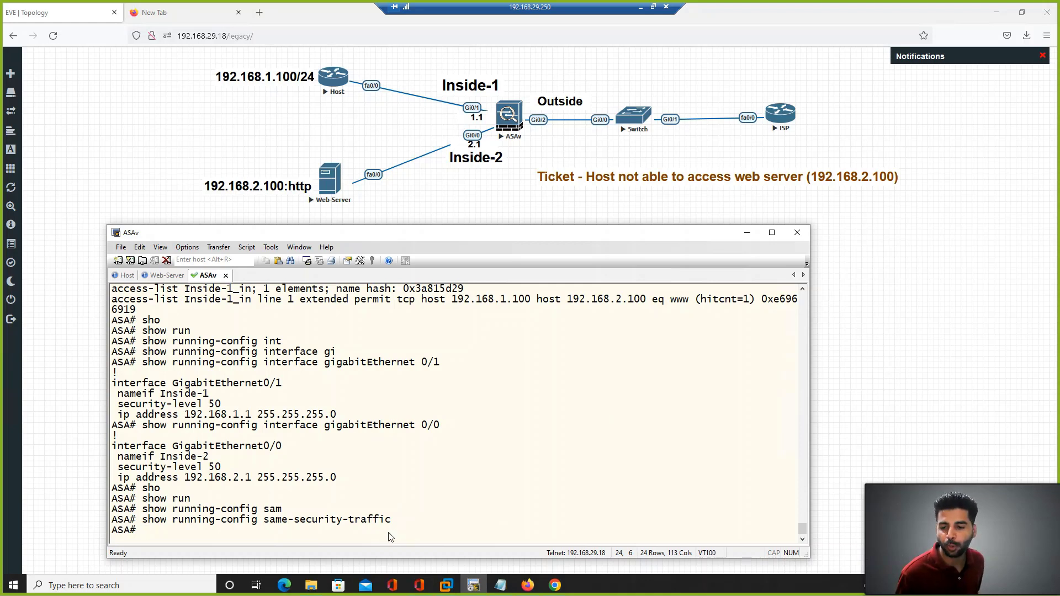
double_click(325, 519)
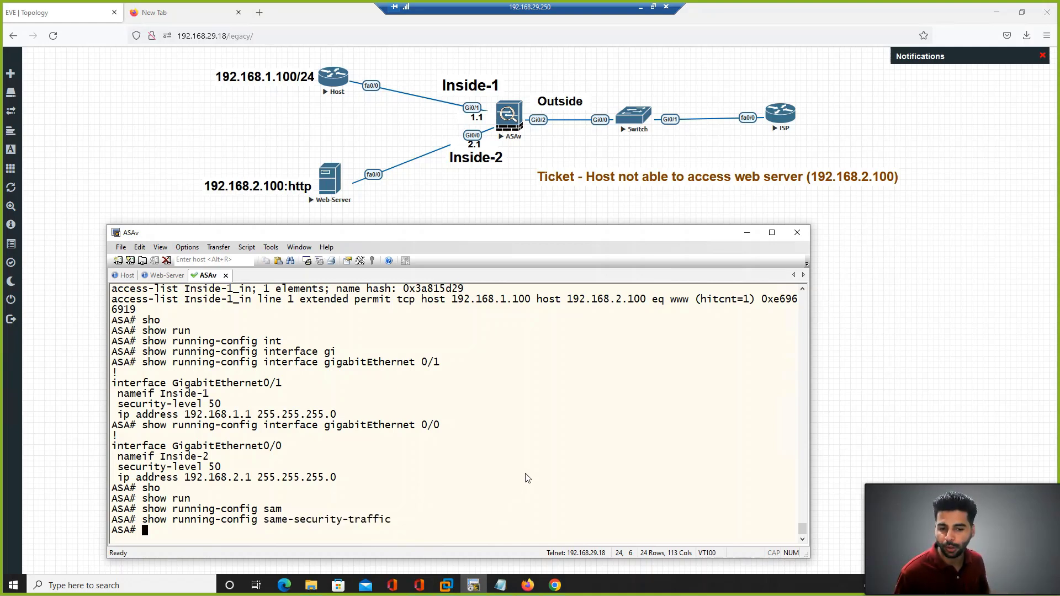
mouse_move(536, 511)
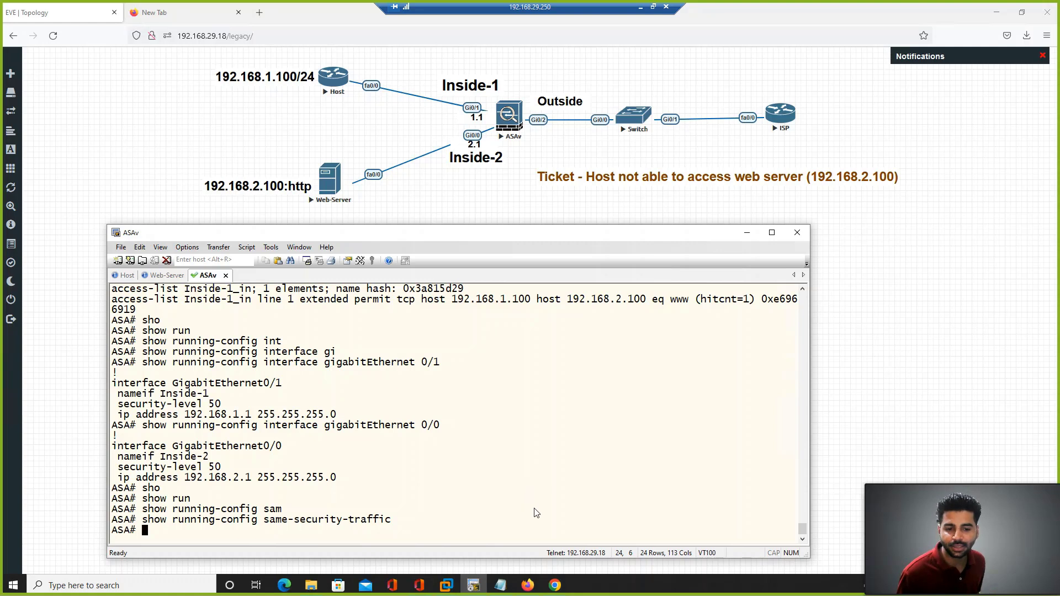
drag(189, 299, 135, 310)
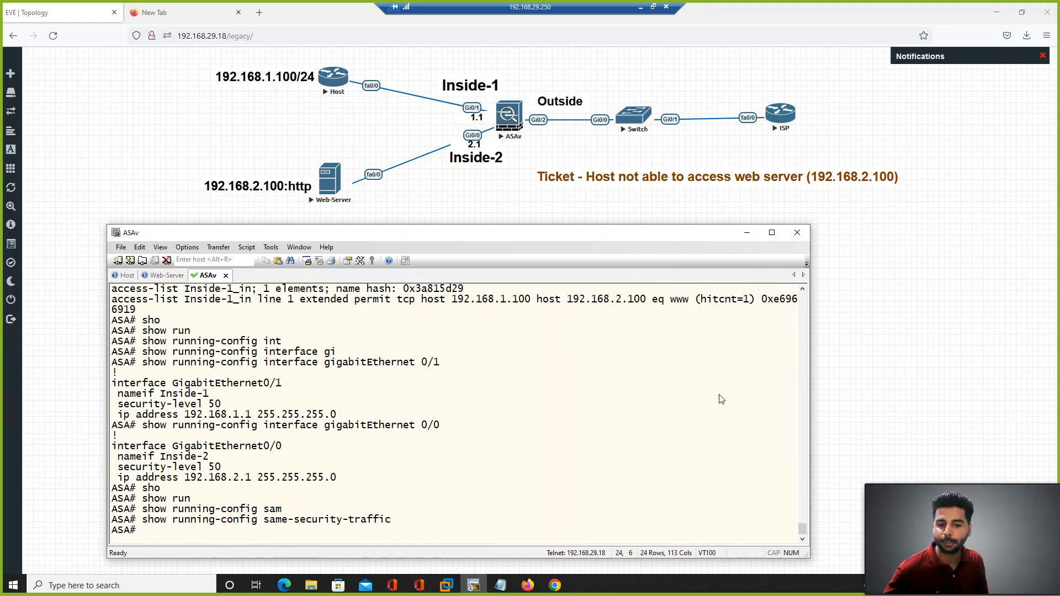
text(config t)
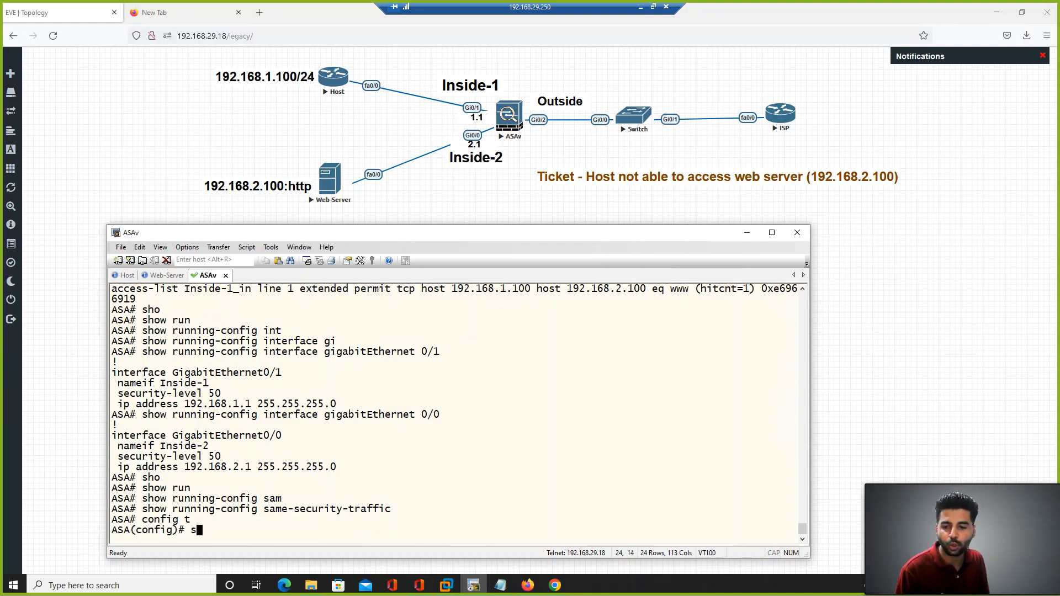
Query 'same-security-traffic permit ?' and point out the intra-interface option.
text(same-security-traffic)
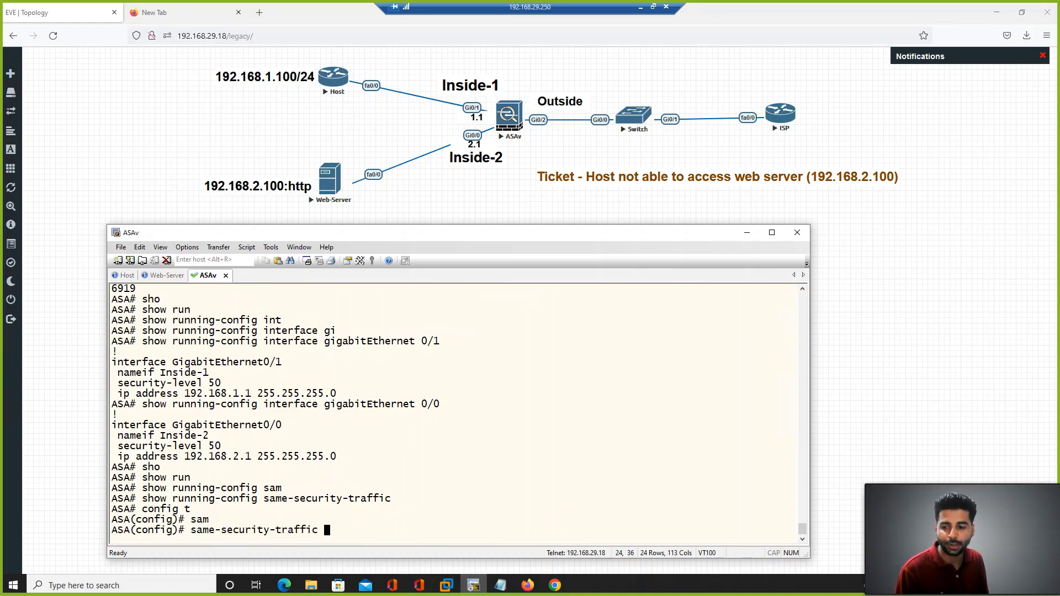
text(permit)
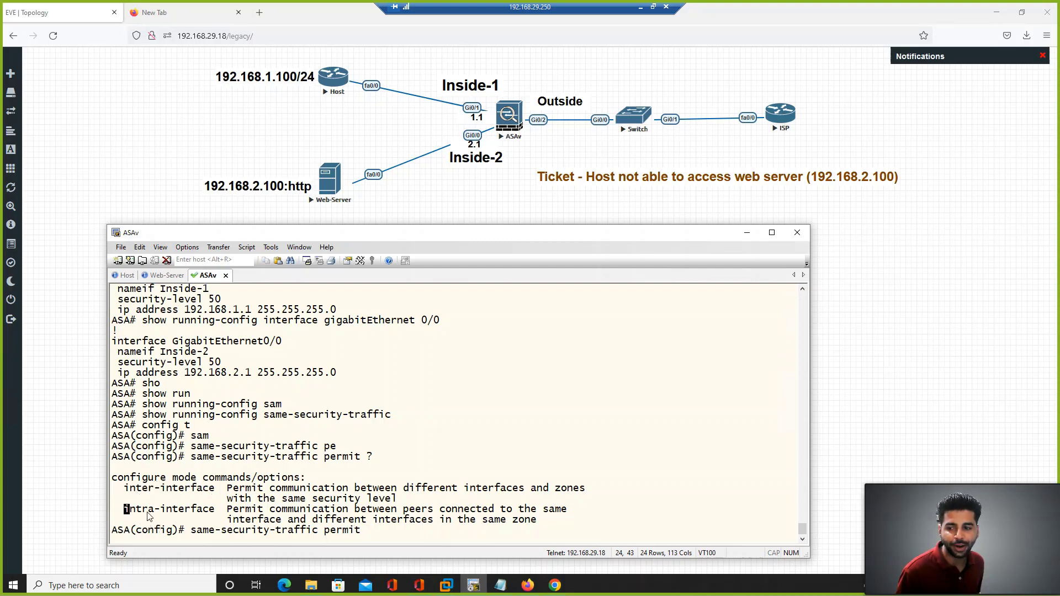
double_click(169, 508)
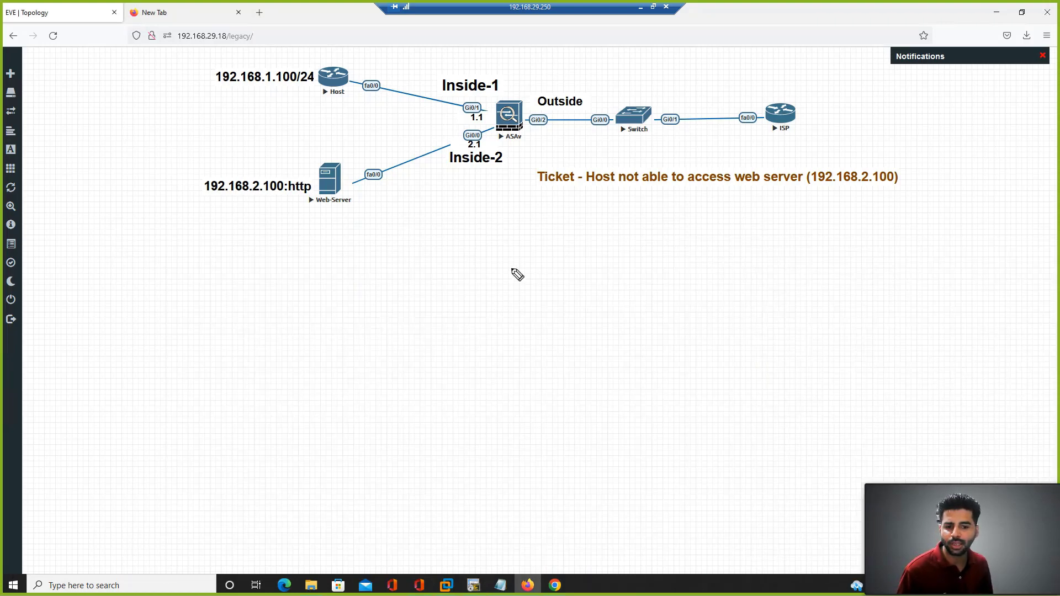
Draw a hairpin traffic diagram labelled 'intra', then restore the ASA terminal.
drag(473, 273, 477, 325)
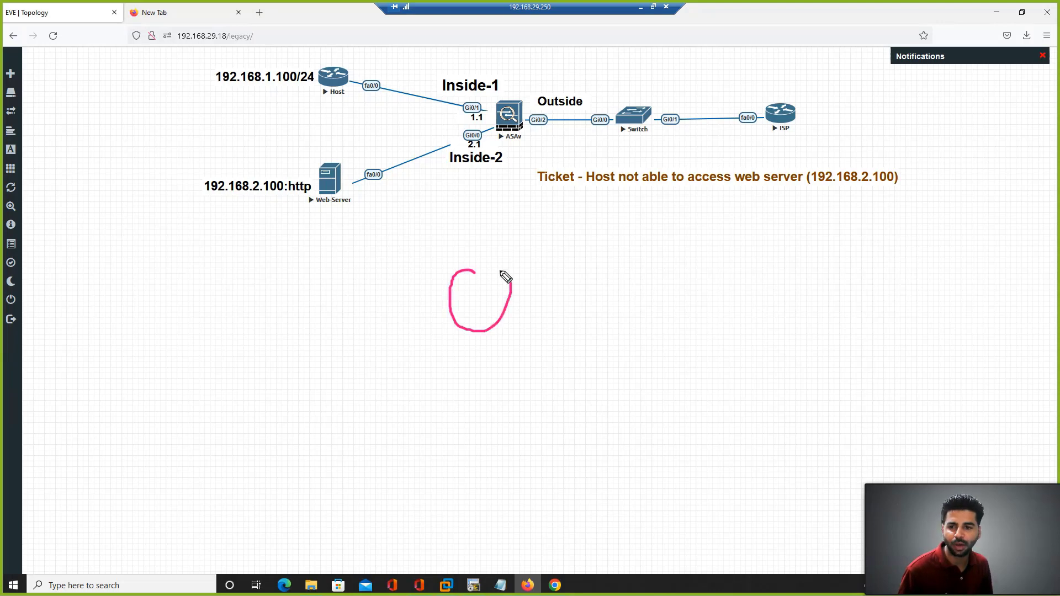
drag(487, 294, 605, 311)
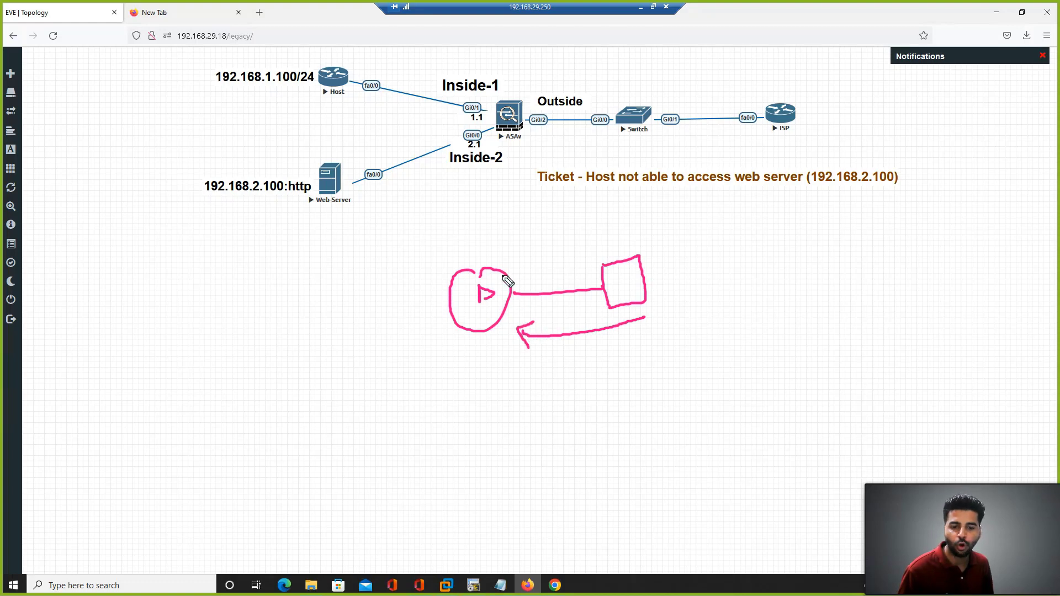
drag(510, 280, 581, 264)
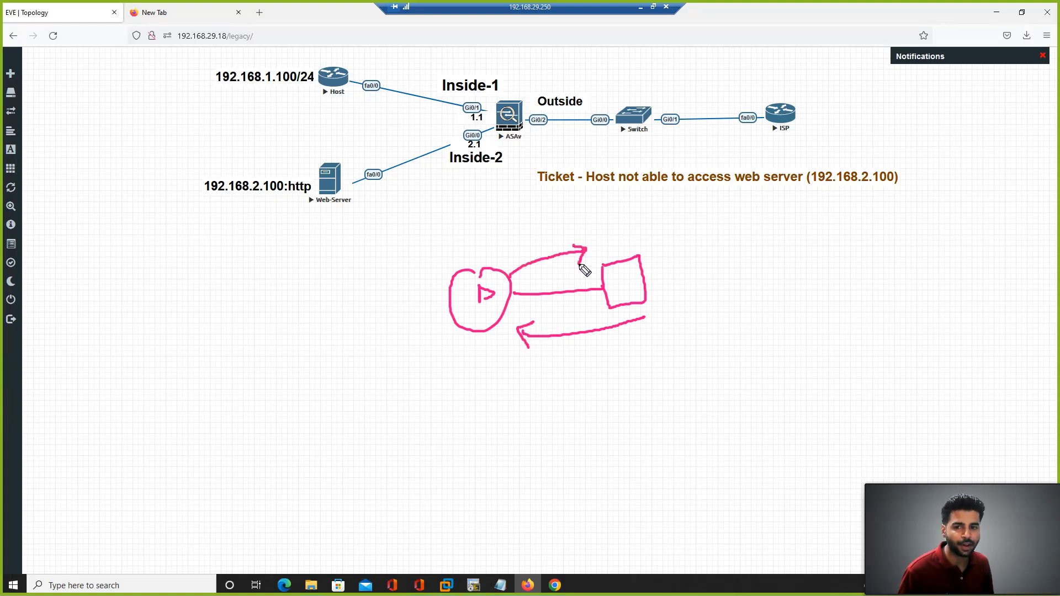
mouse_move(587, 397)
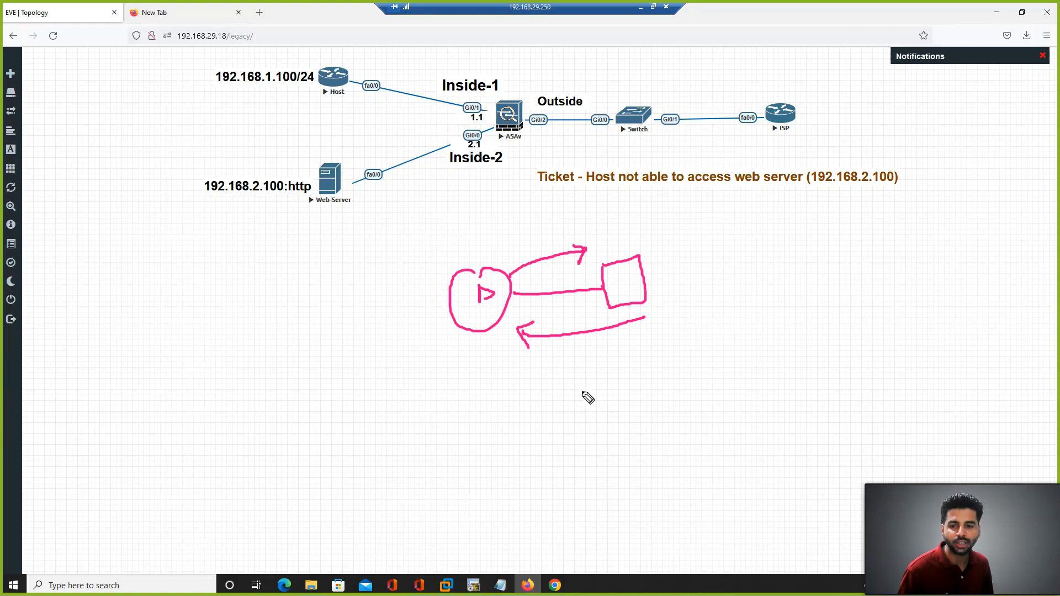
drag(578, 382, 645, 379)
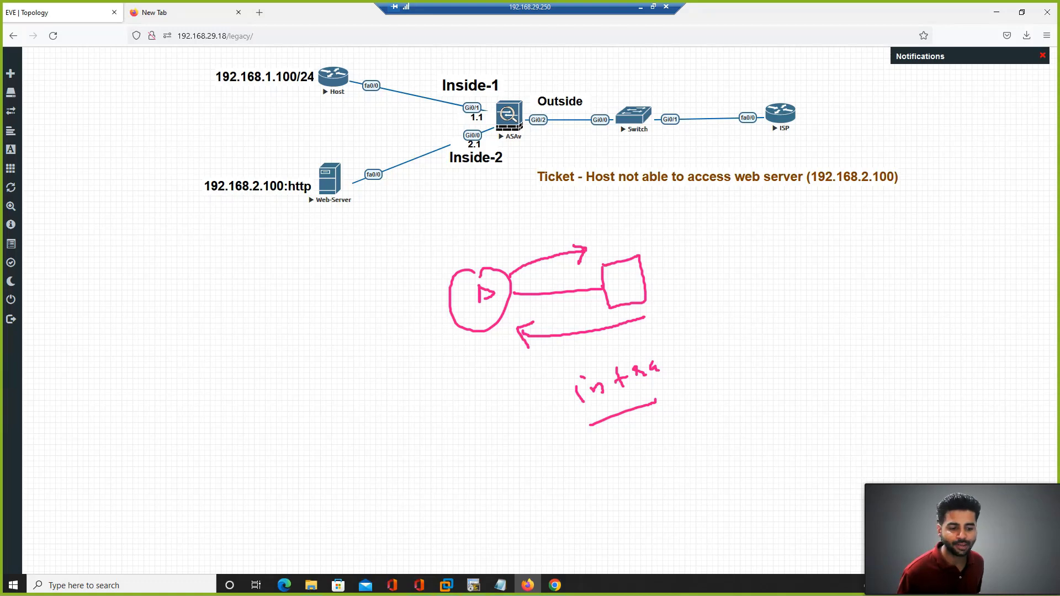
click(473, 585)
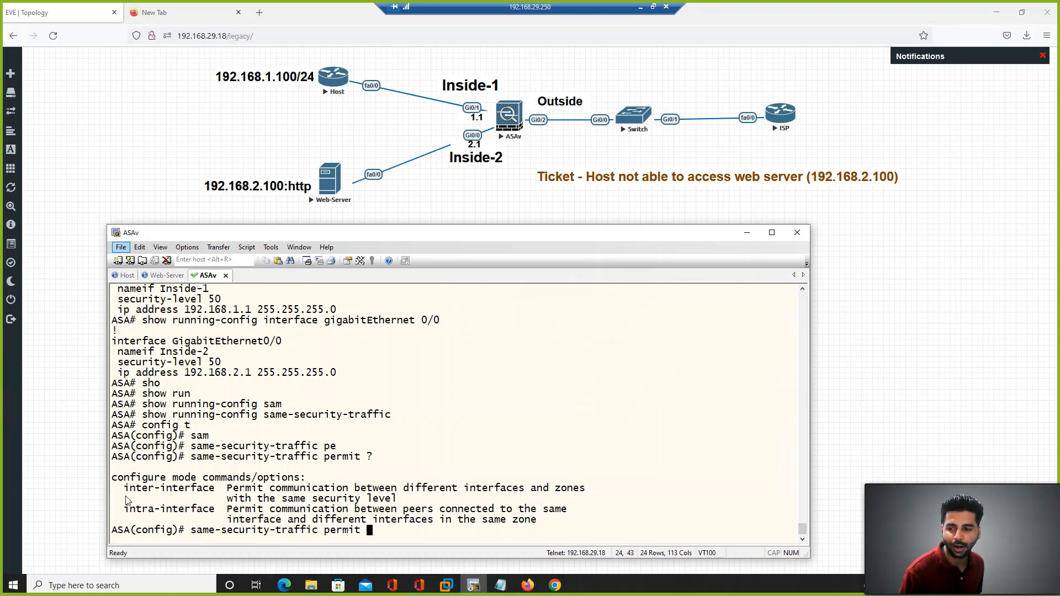
mouse_move(394, 536)
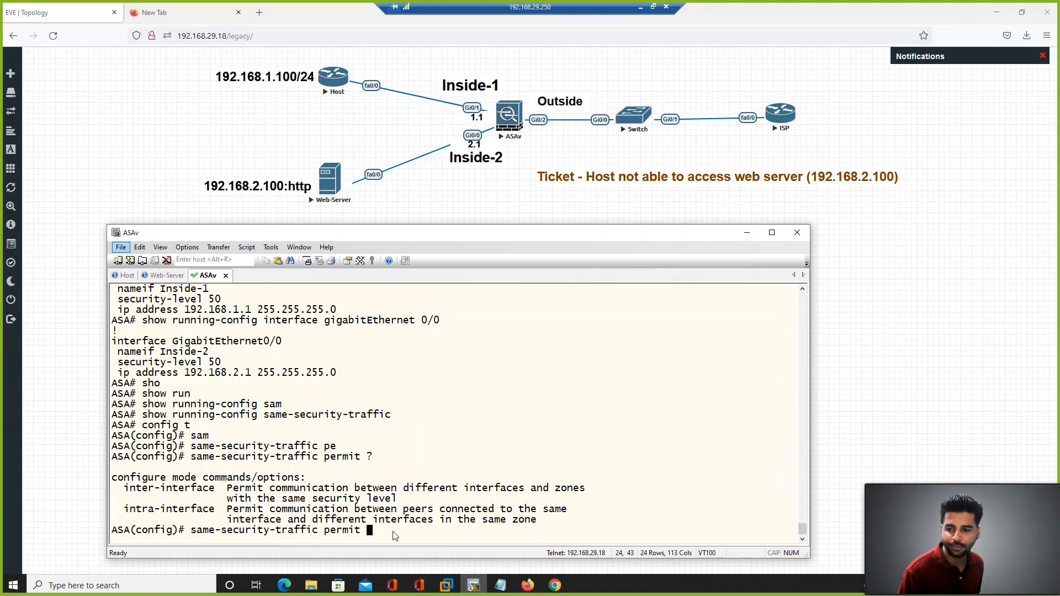
Enable 'same-security-traffic permit inter-interface', save with write, and return to Host.
text(int)
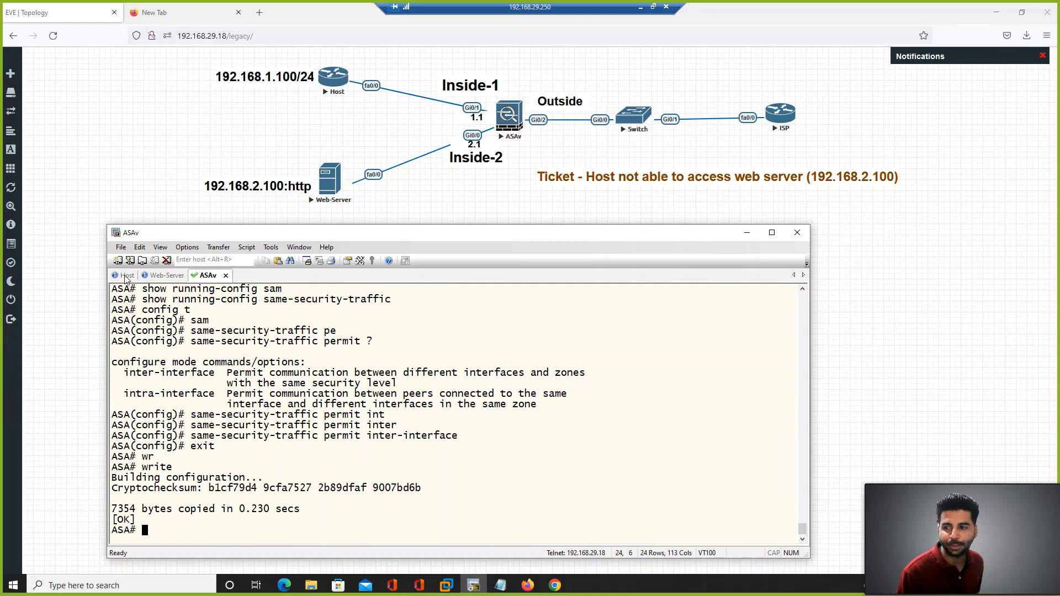
click(125, 274)
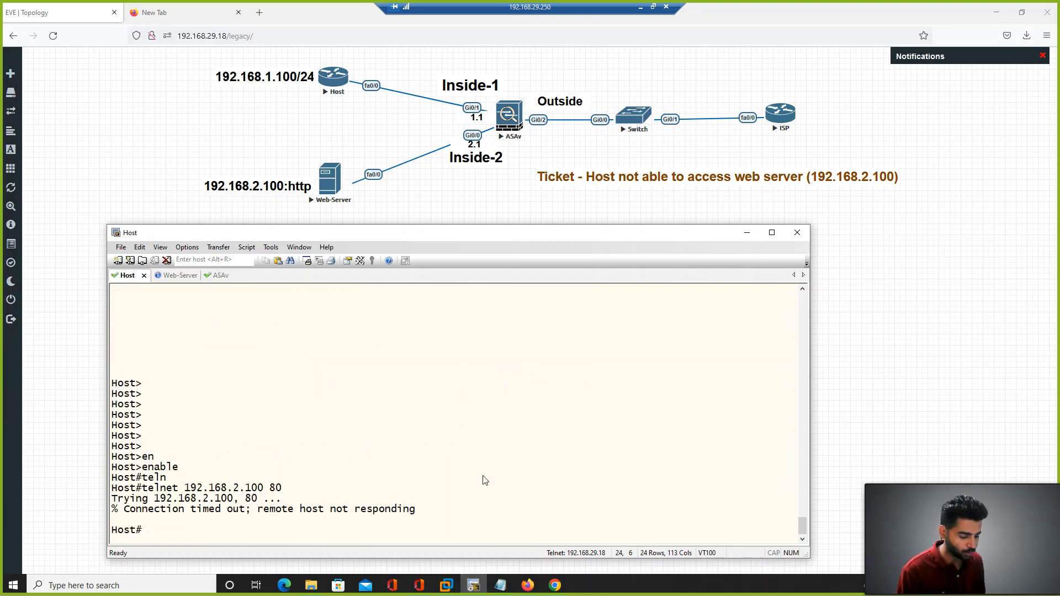